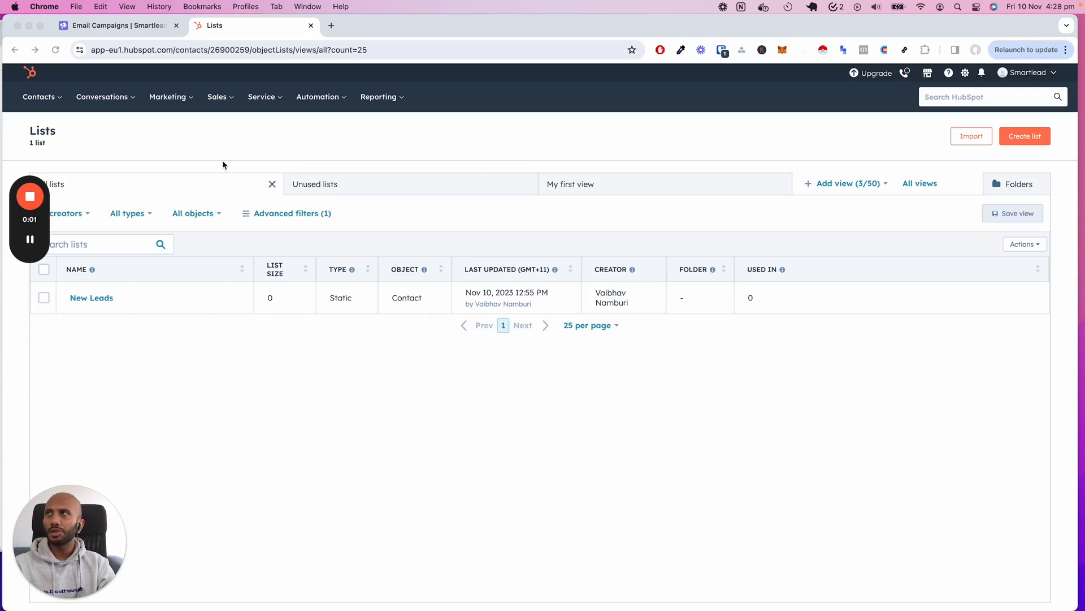
- Switch from the HubSpot Lists page to the Smartlead Email Campaigns tab
click(117, 25)
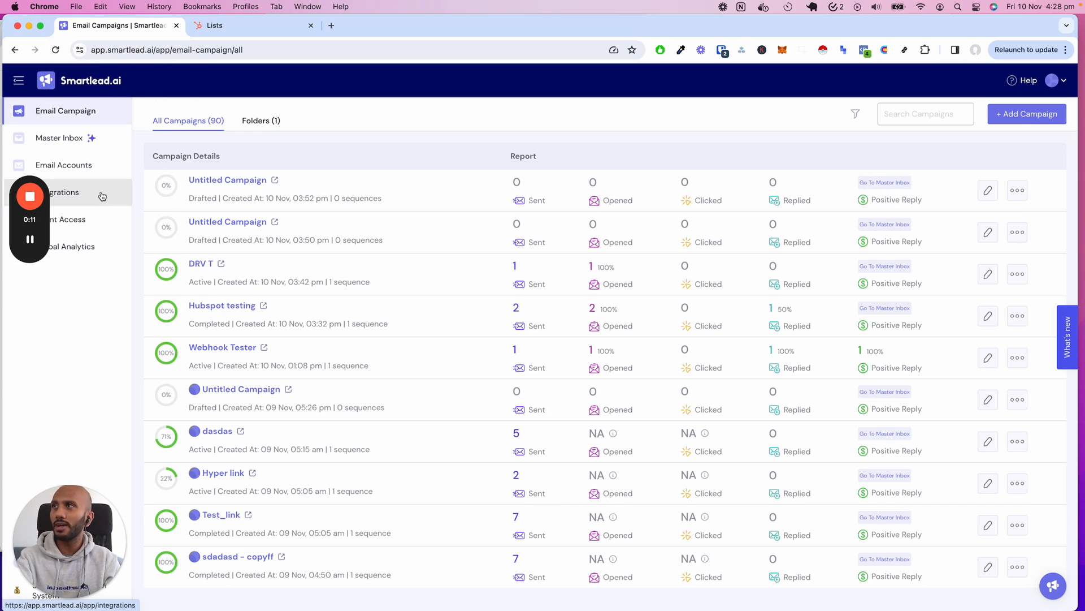
- Connect the HubSpot app from Smartlead Integrations and approve the OAuth authorization
click(62, 191)
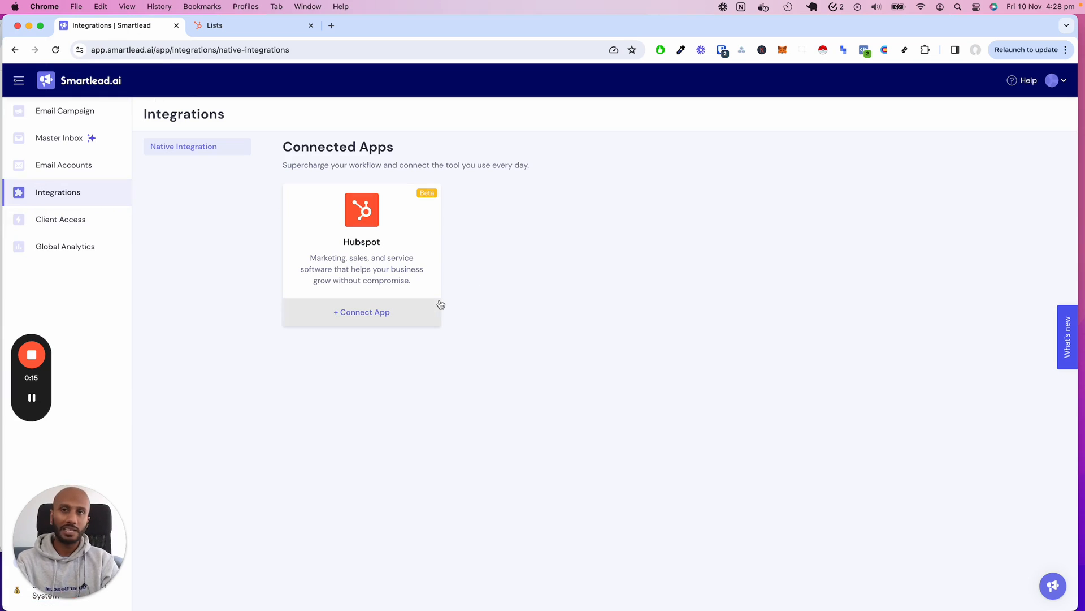
click(362, 312)
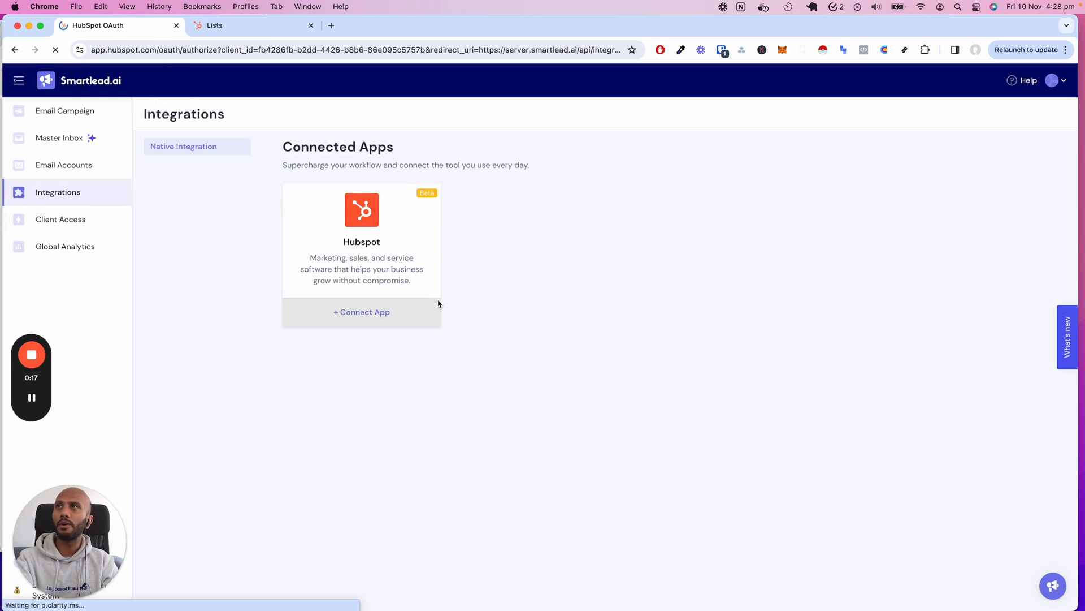
click(361, 312)
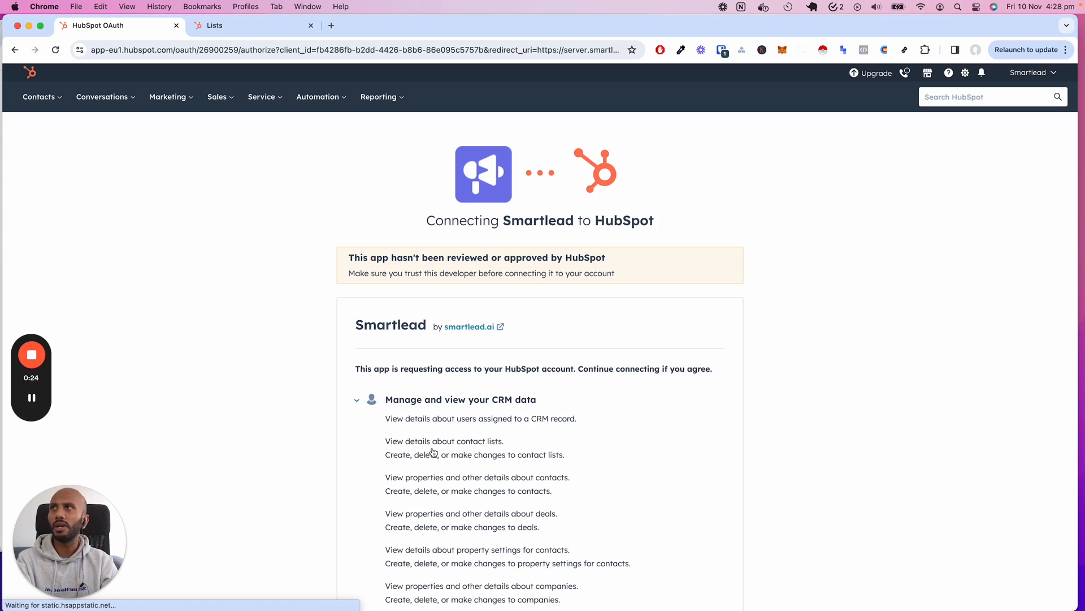
scroll(down, 3)
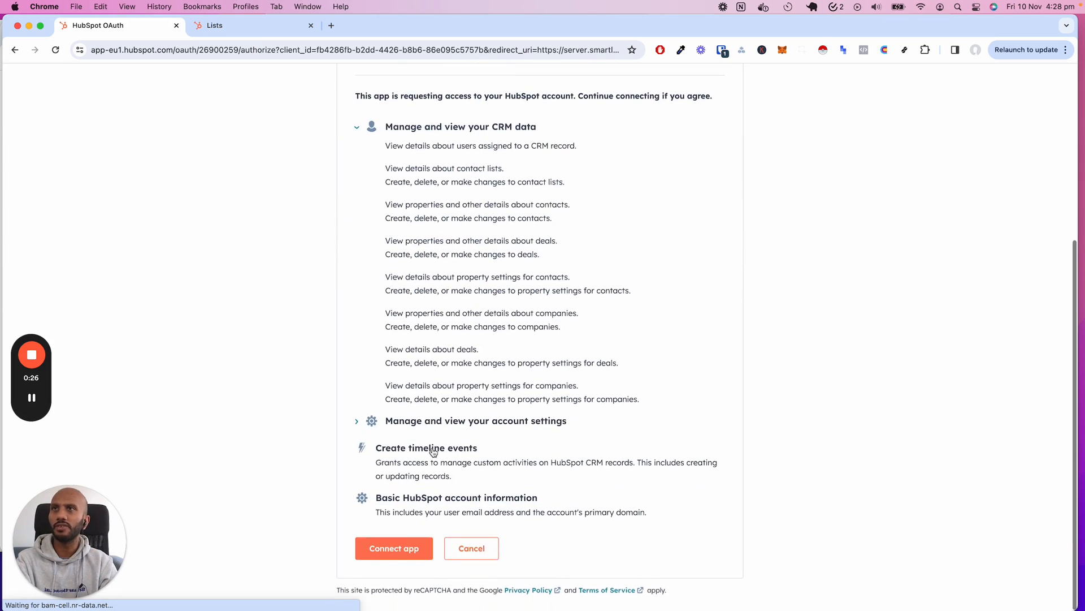
click(394, 548)
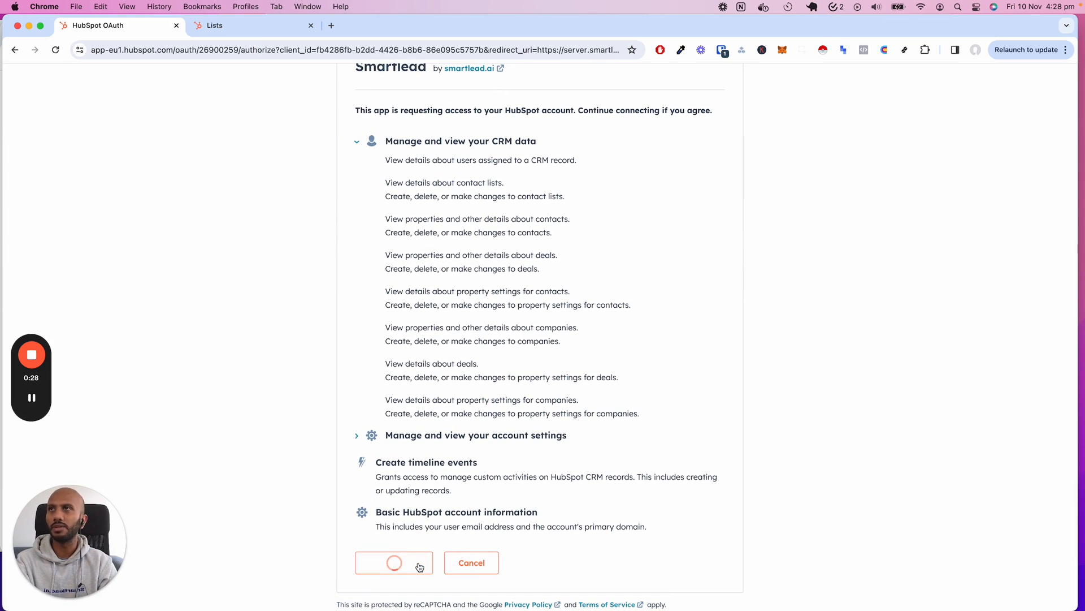
click(394, 562)
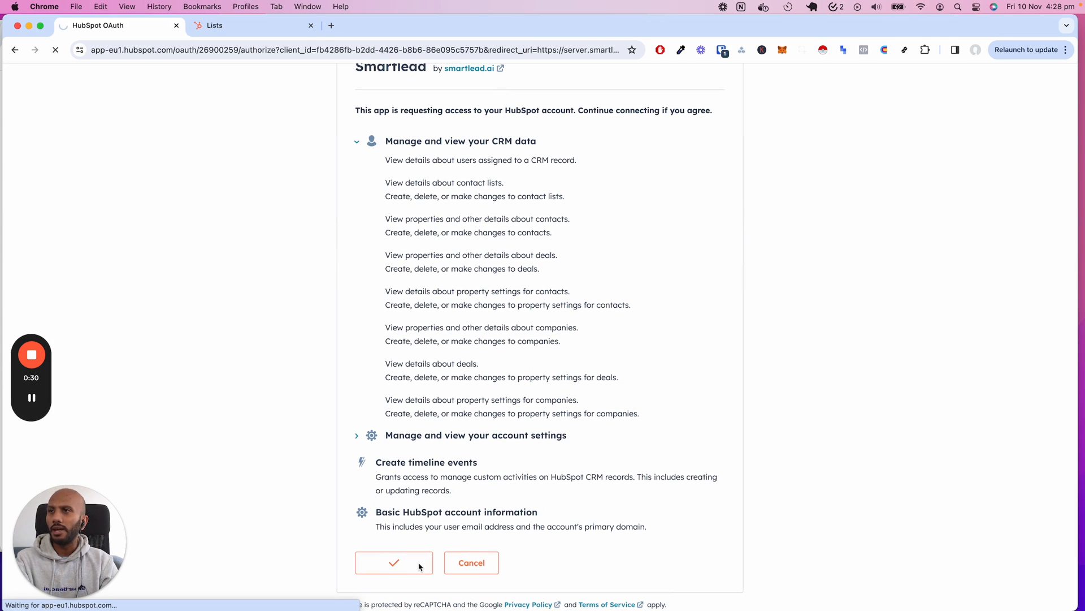
click(394, 562)
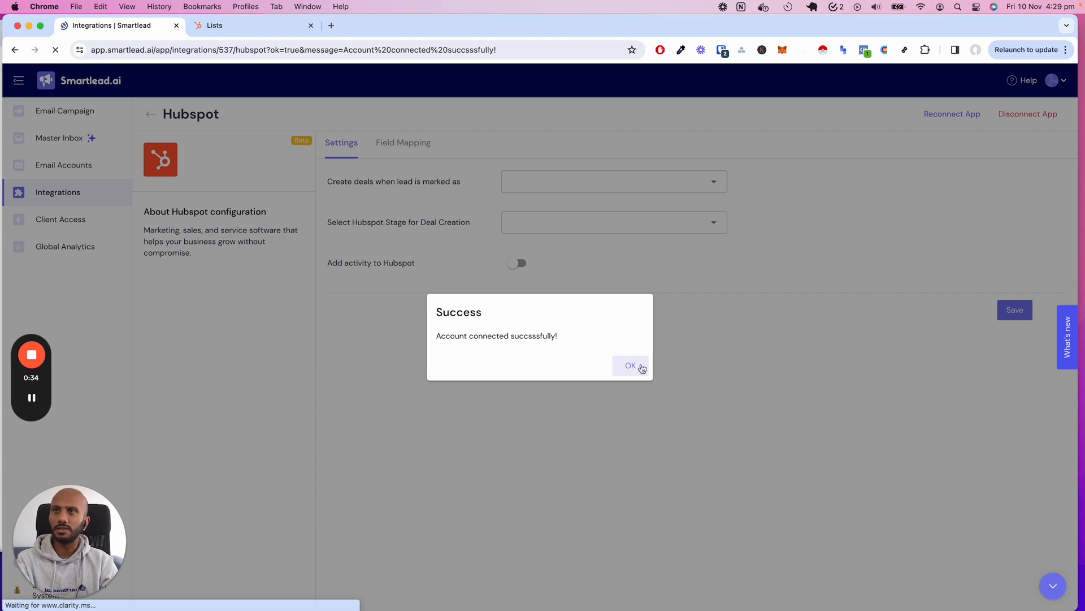
- Dismiss the success message and make Positive, Surely positive and Interested leads trigger deals
click(630, 365)
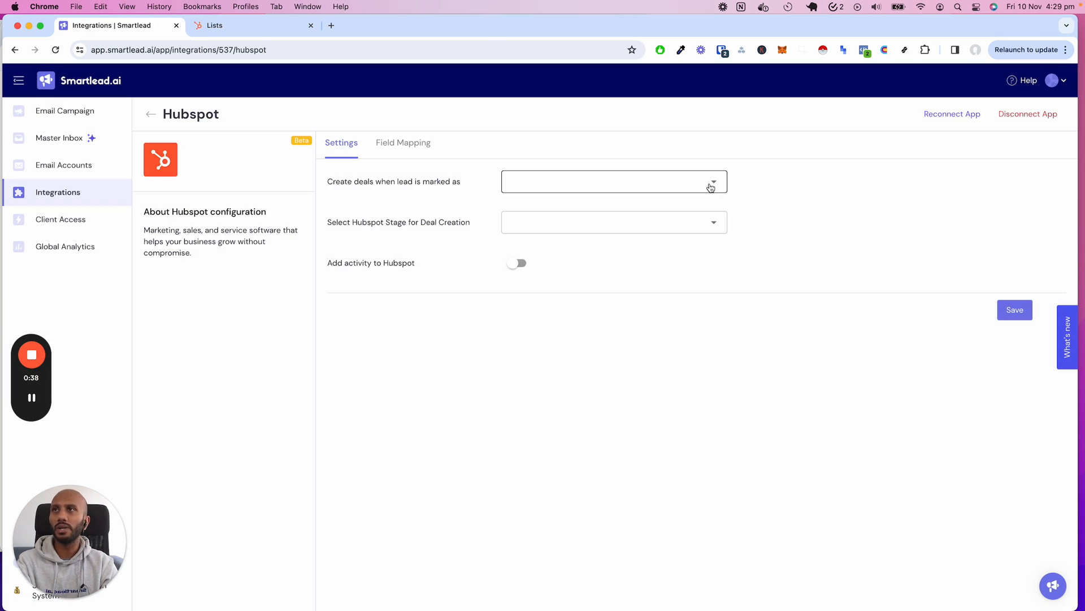
click(613, 181)
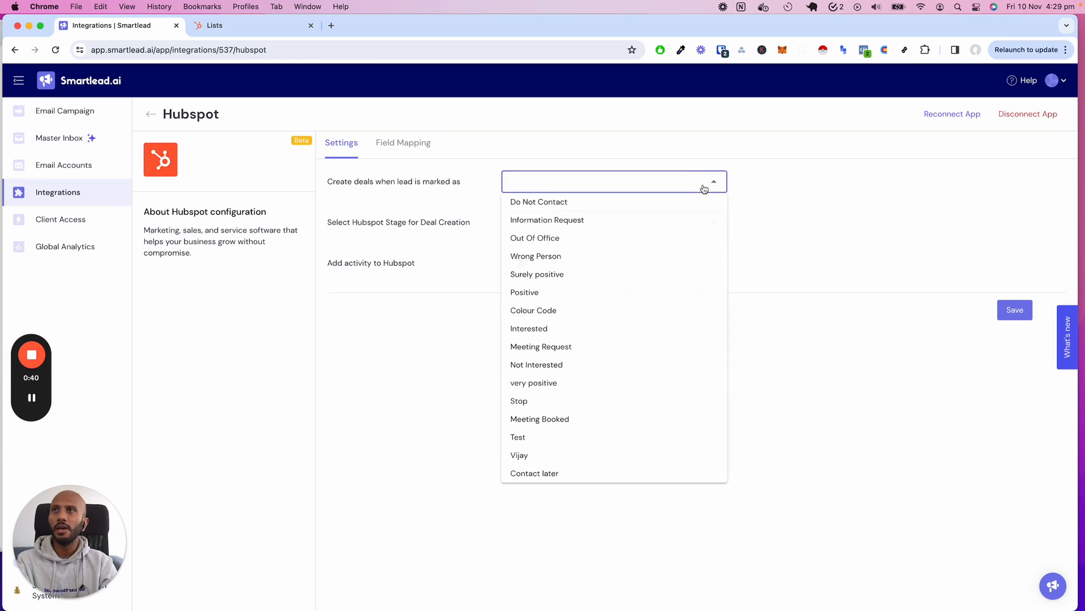
click(525, 292)
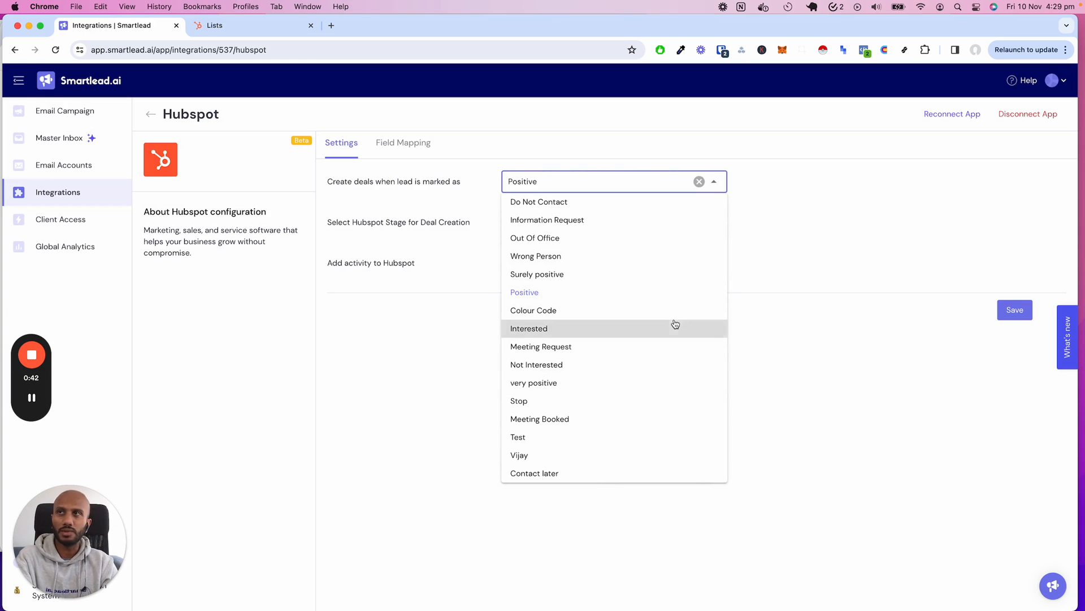
click(533, 311)
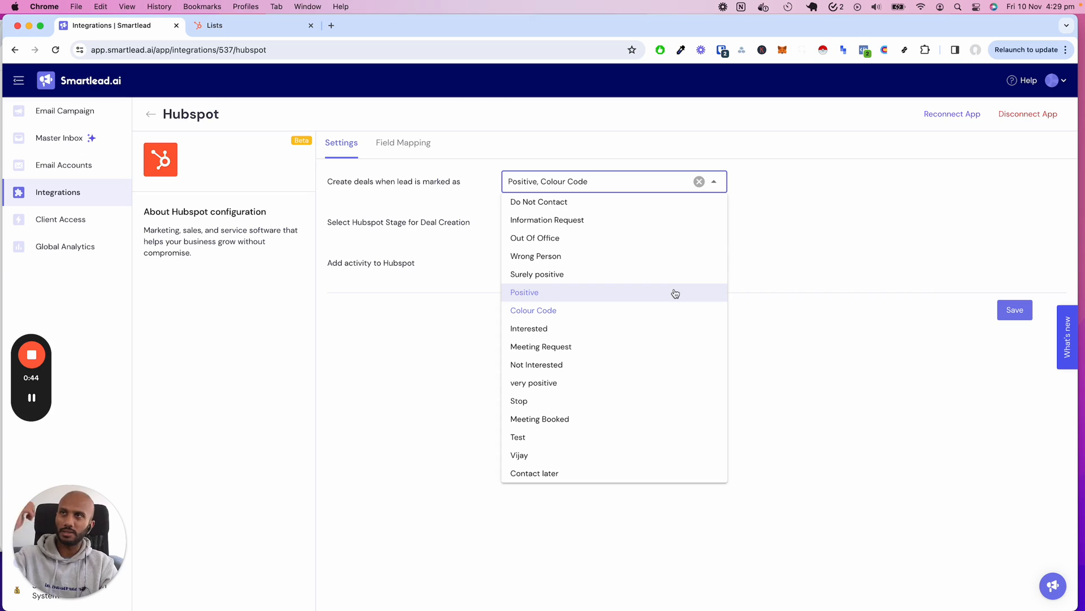
click(536, 275)
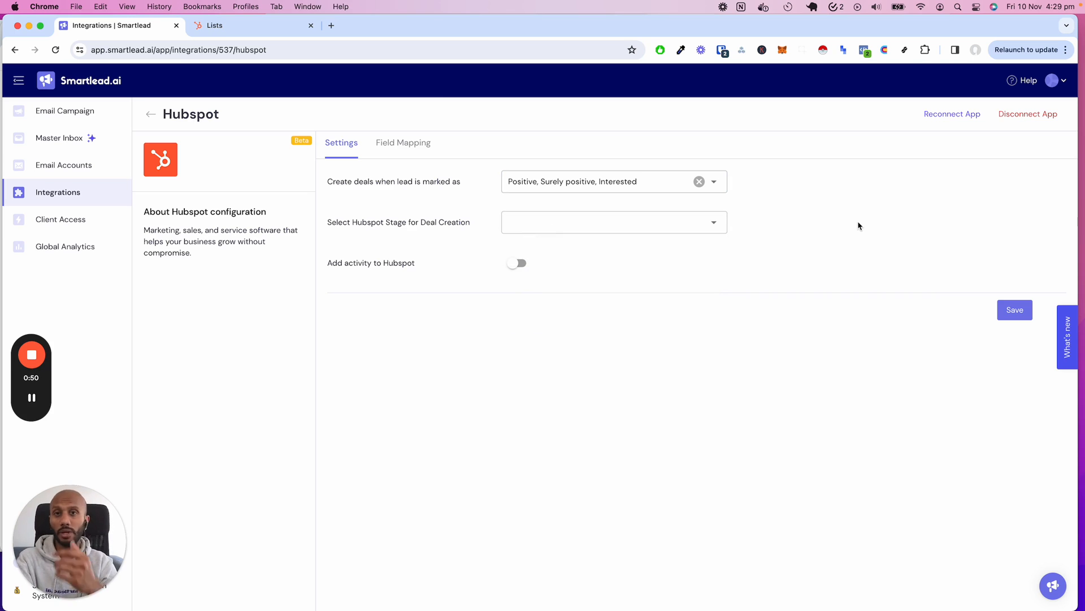
- Set the deal stage to Appointment Scheduled, enable Add activity, and save
click(613, 222)
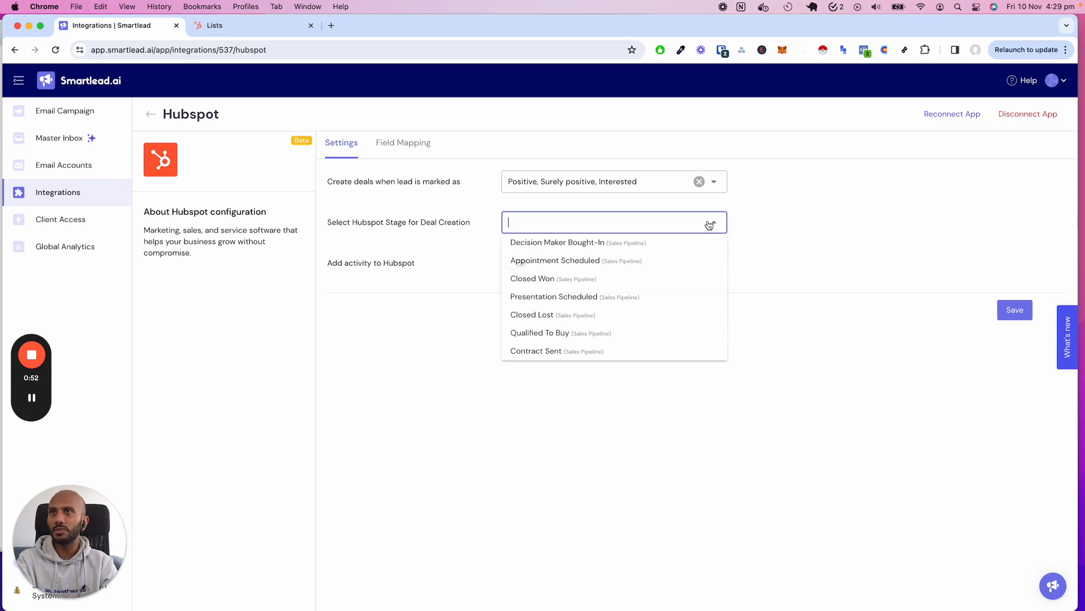
click(668, 215)
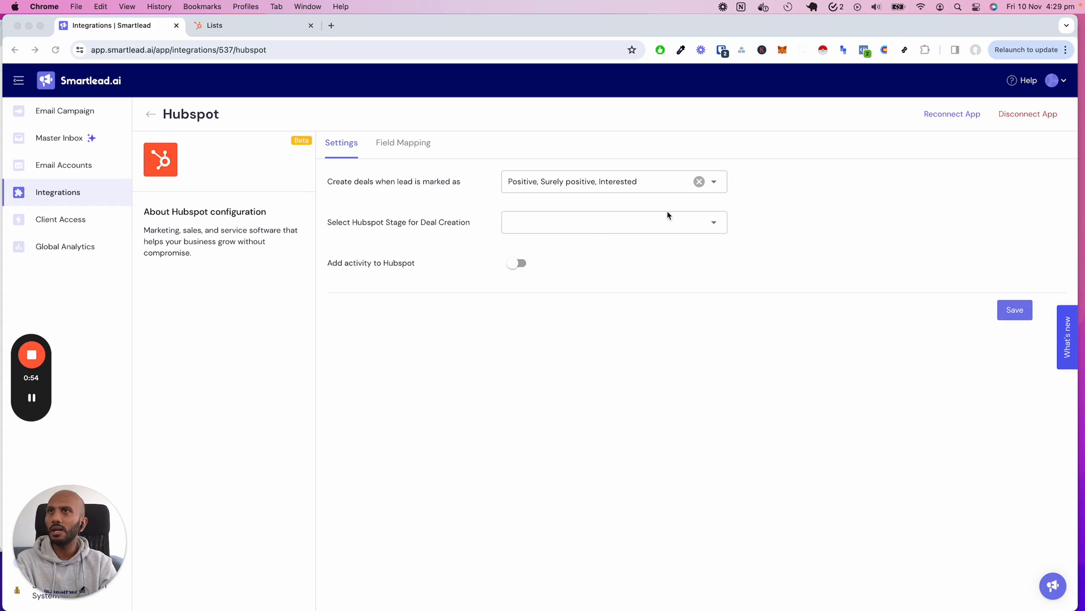
click(613, 221)
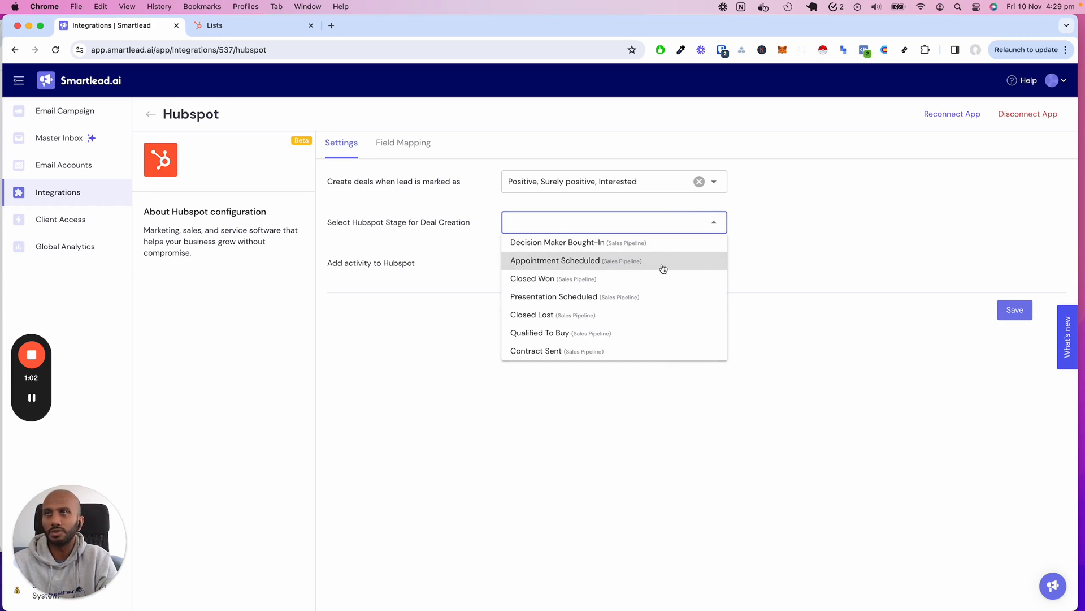
click(555, 260)
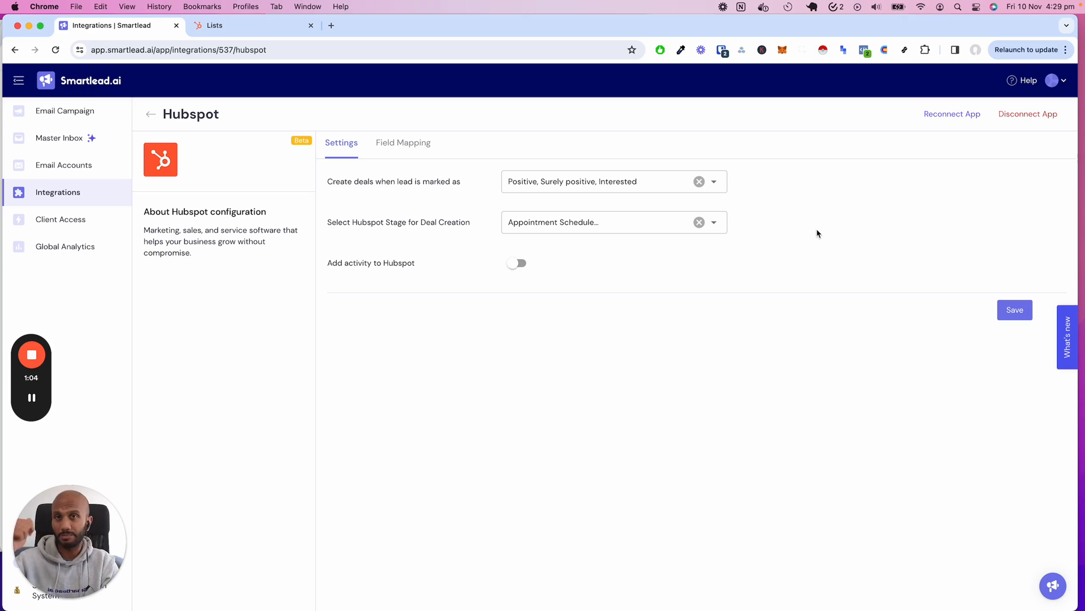
click(516, 263)
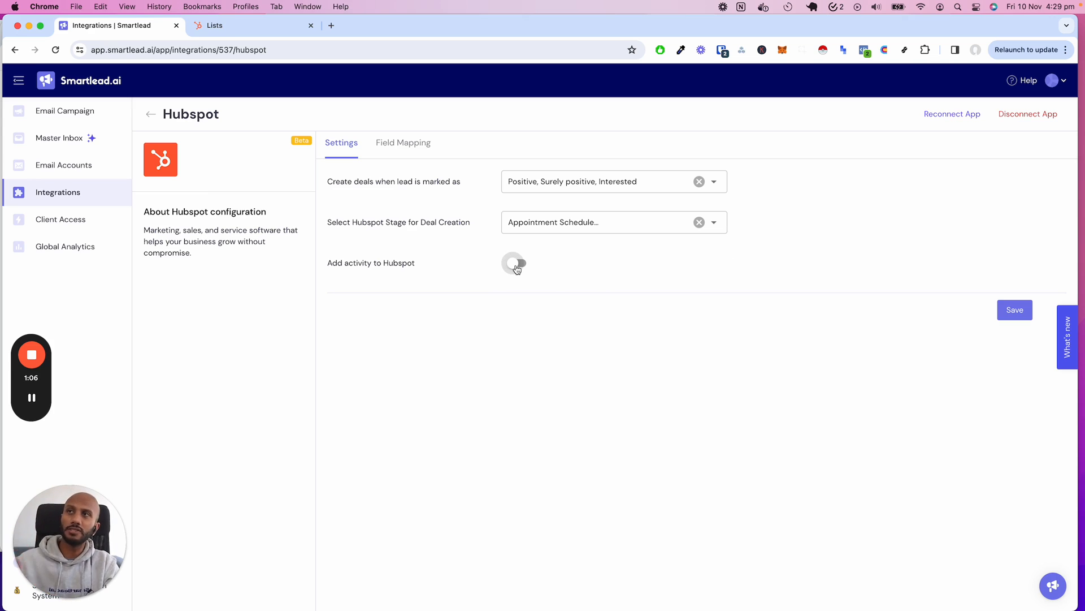
click(518, 263)
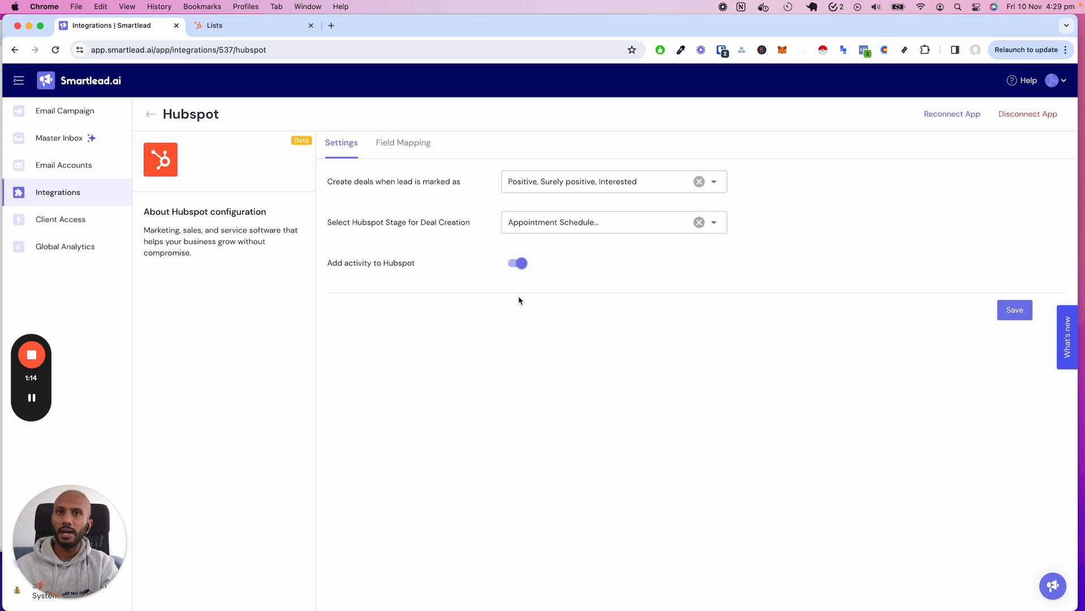
mouse_move(513, 206)
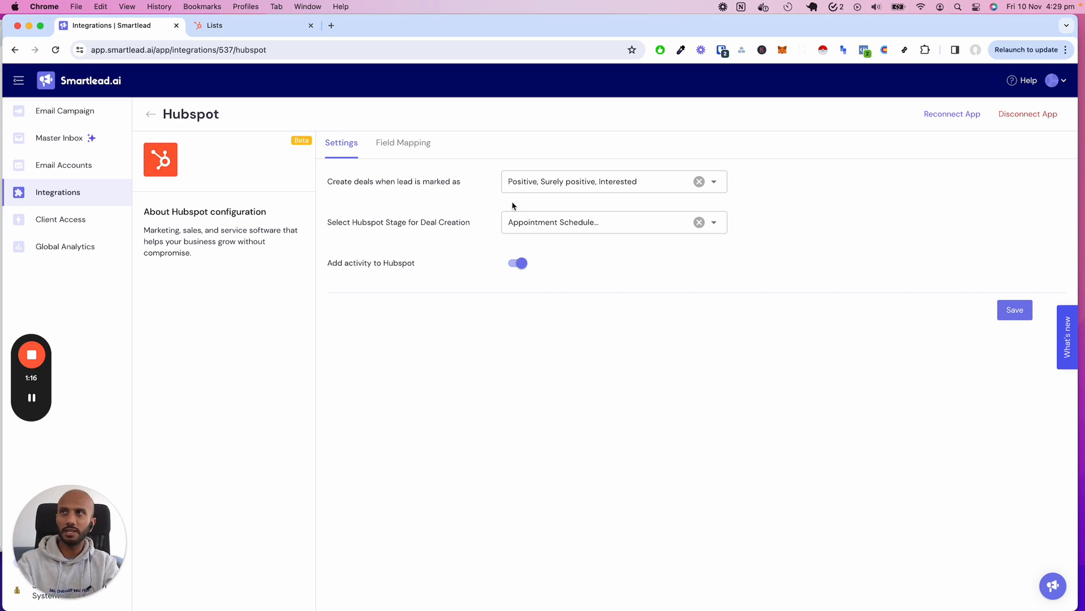
click(1014, 310)
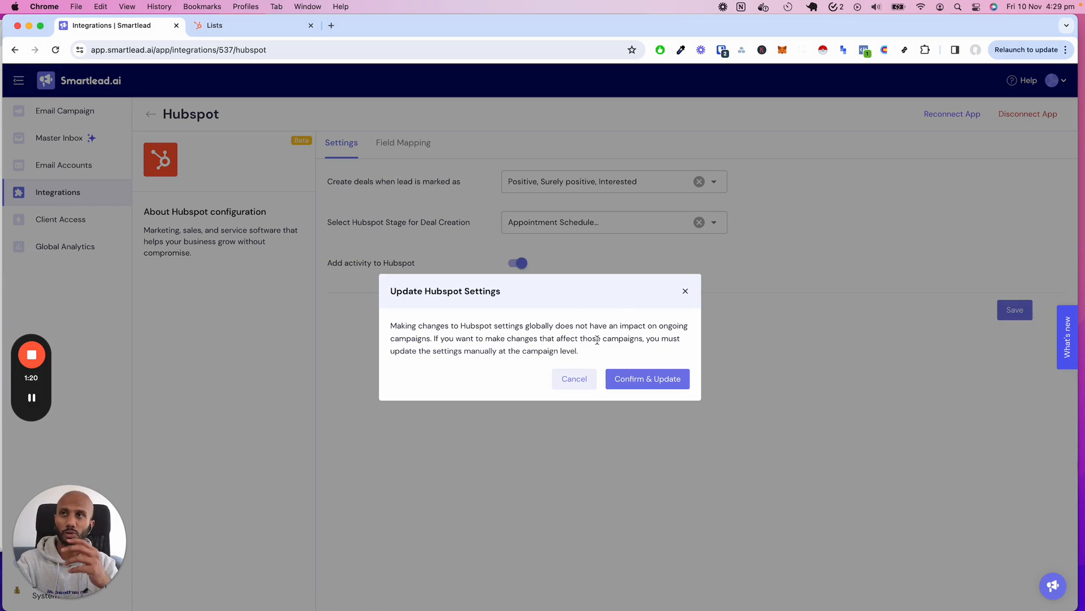
- Confirm the settings update and view the name, email, phone, website and company field mapping
click(647, 379)
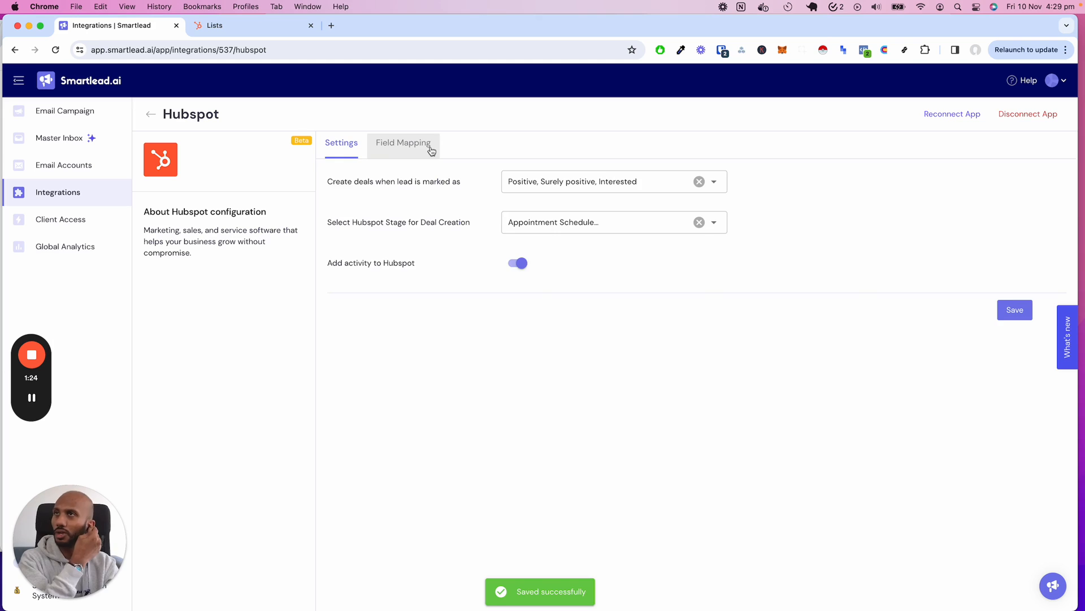
click(403, 143)
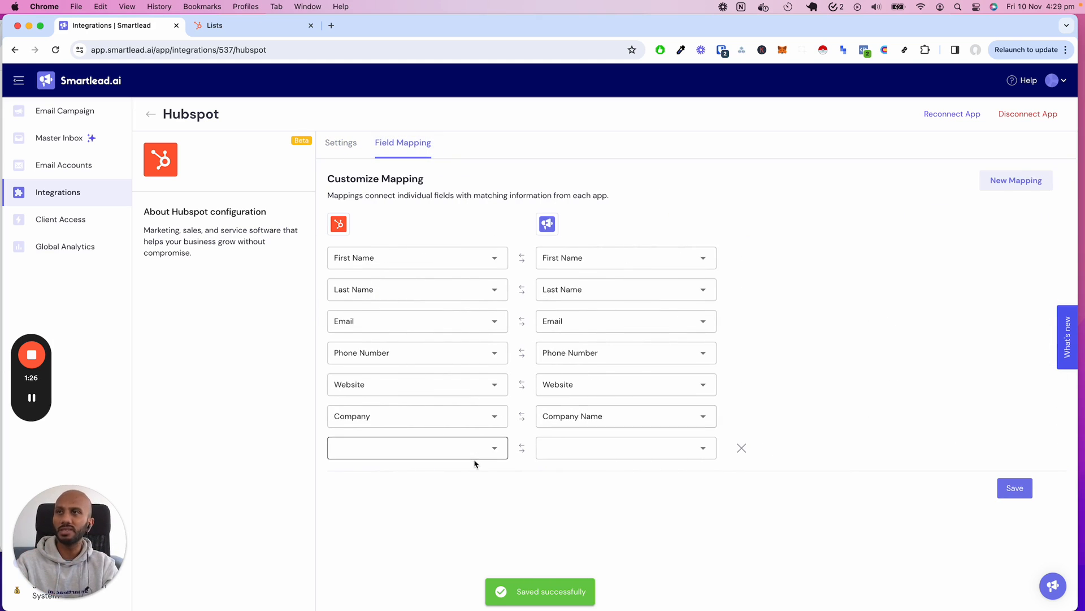
click(416, 447)
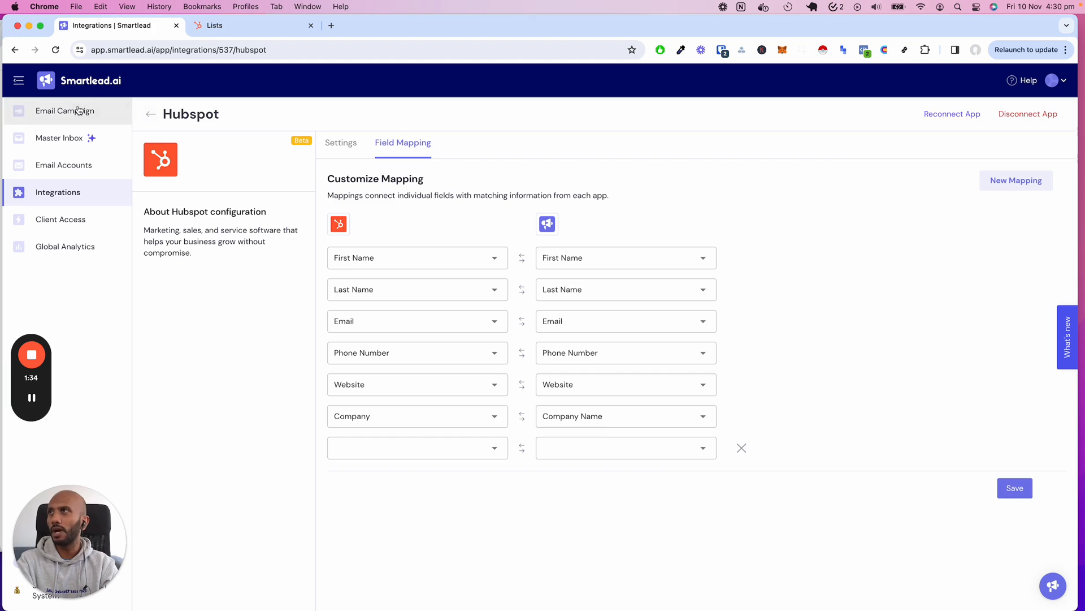
- Return to the Smartlead Email Campaigns list to begin a new campaign
click(65, 110)
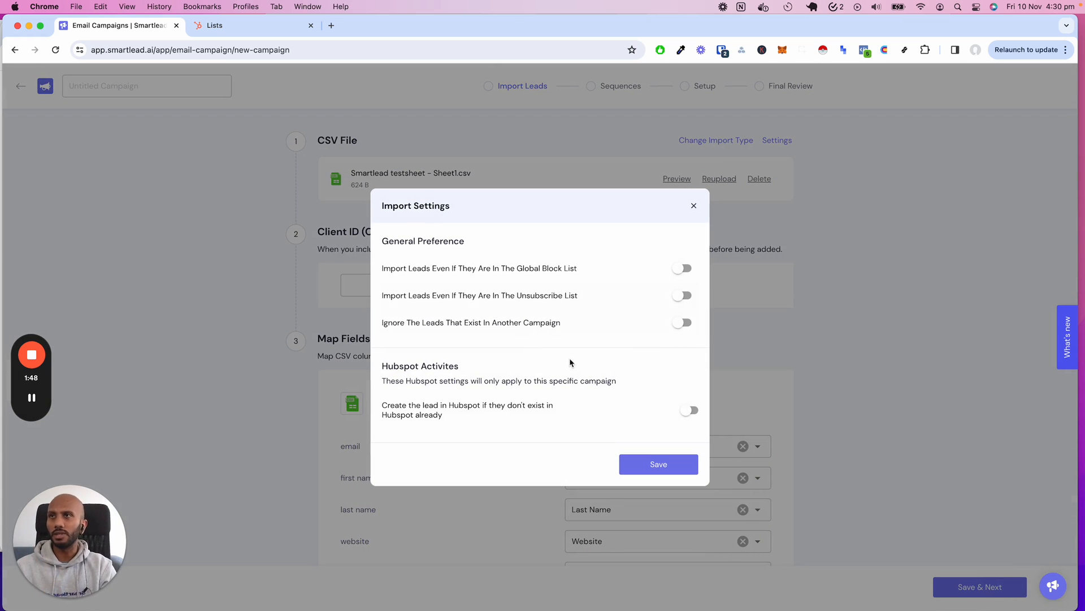
mouse_move(574, 369)
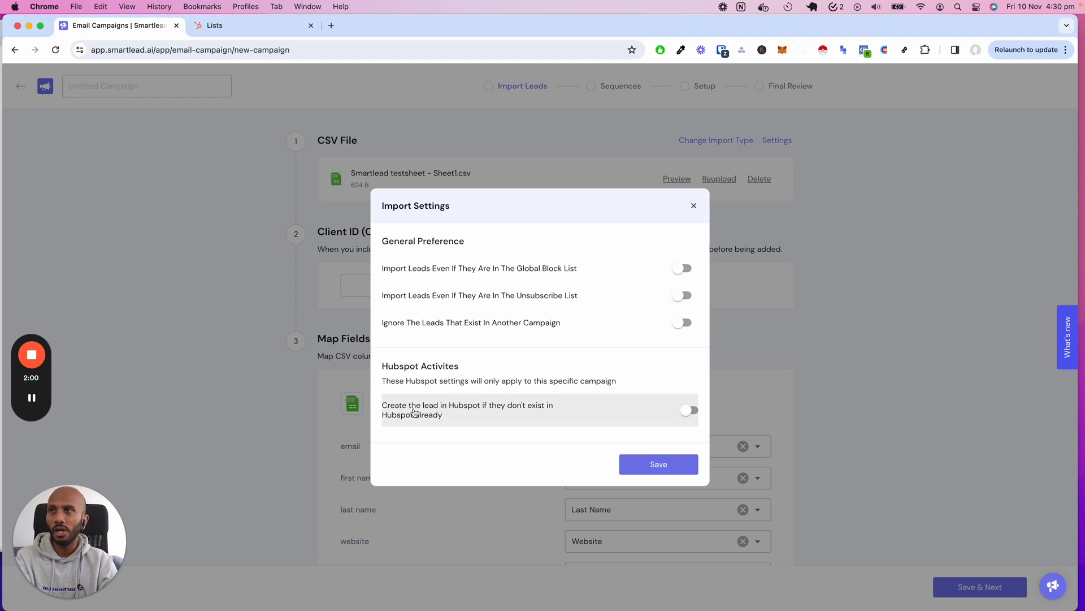
- Choose HubSpot list 'New Leads' and group 'Smartlead' in Import Settings, and save
click(686, 410)
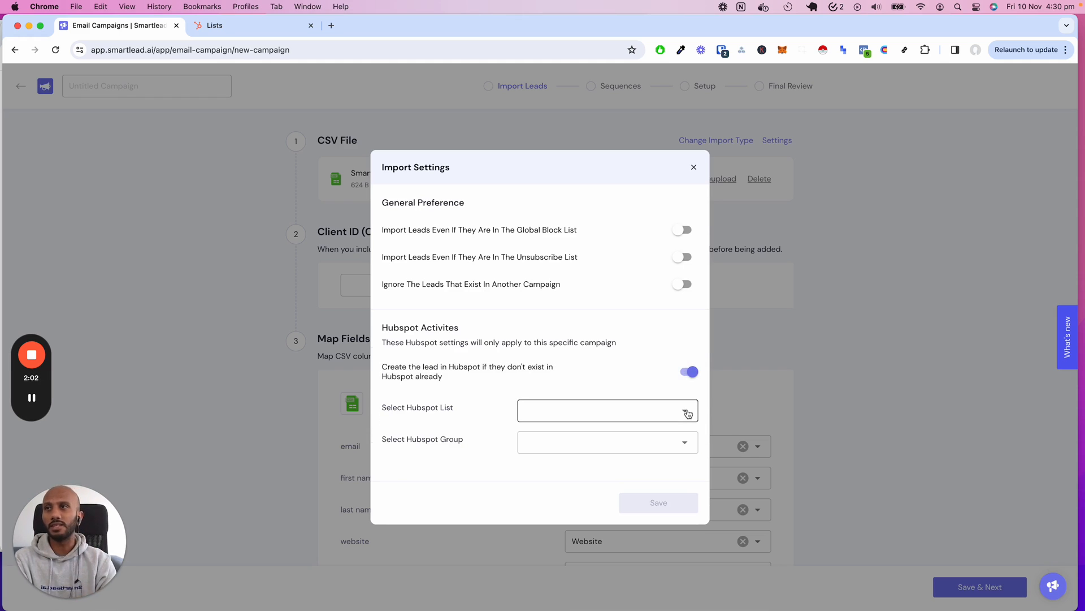
click(608, 409)
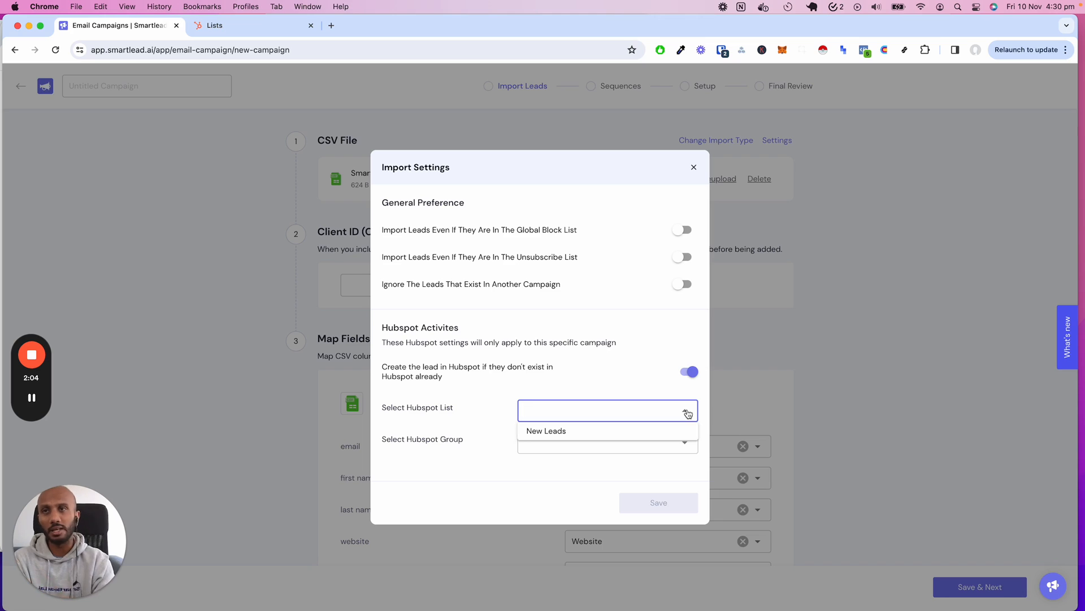
click(546, 431)
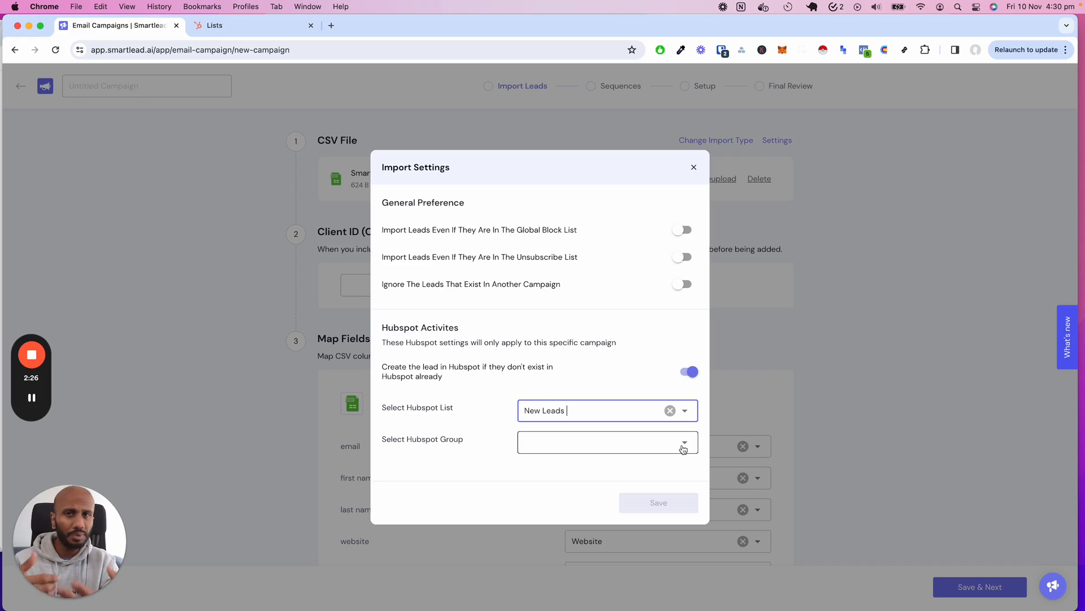
click(607, 441)
text(Smartlead)
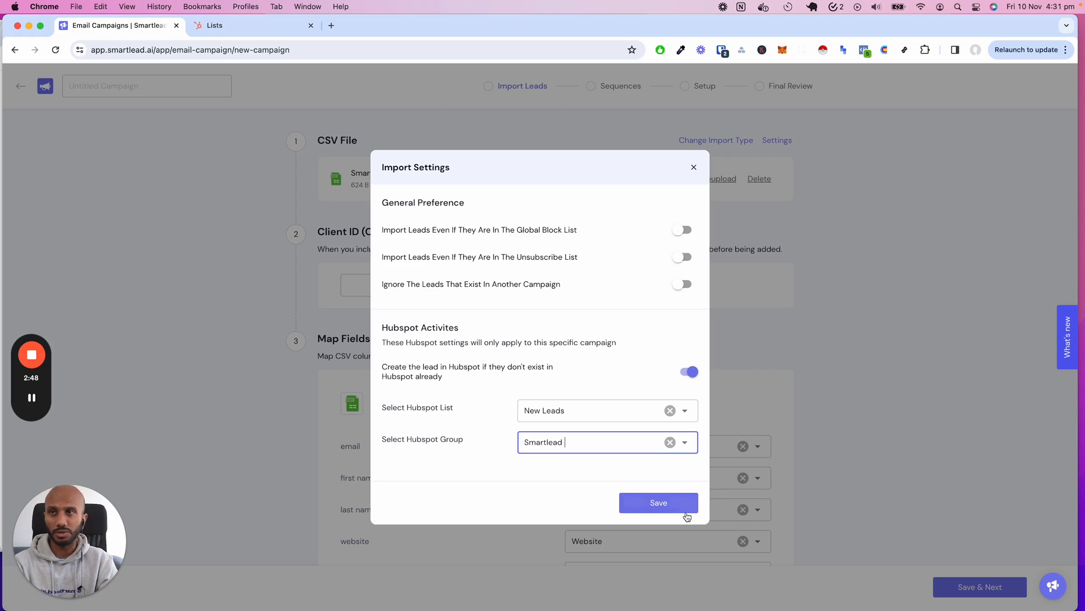
click(658, 502)
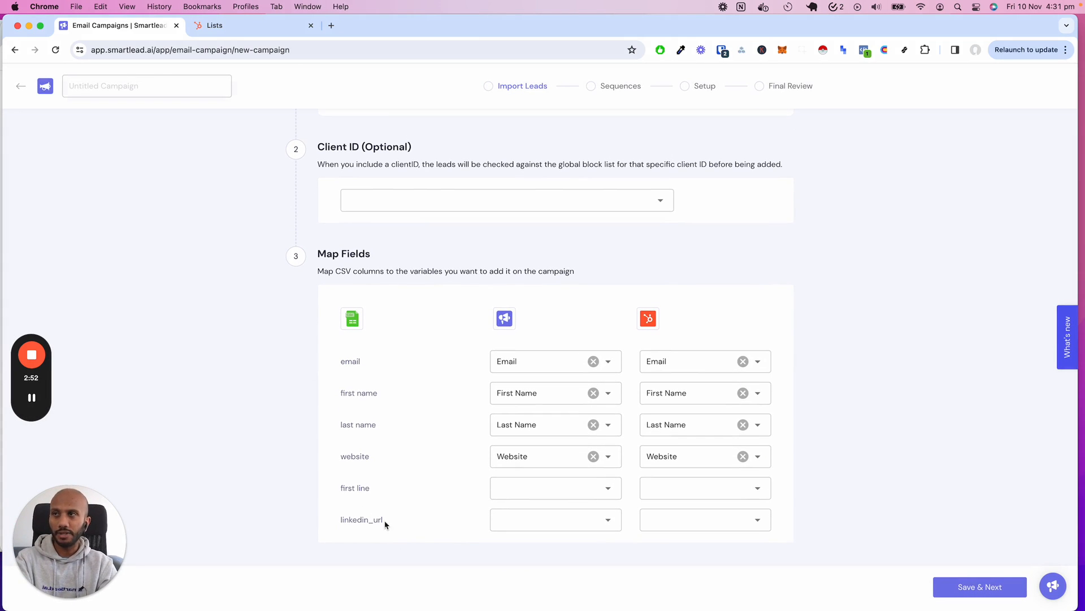
- Map the first line column to Custom Field and Personalised First Lines, then import
click(555, 488)
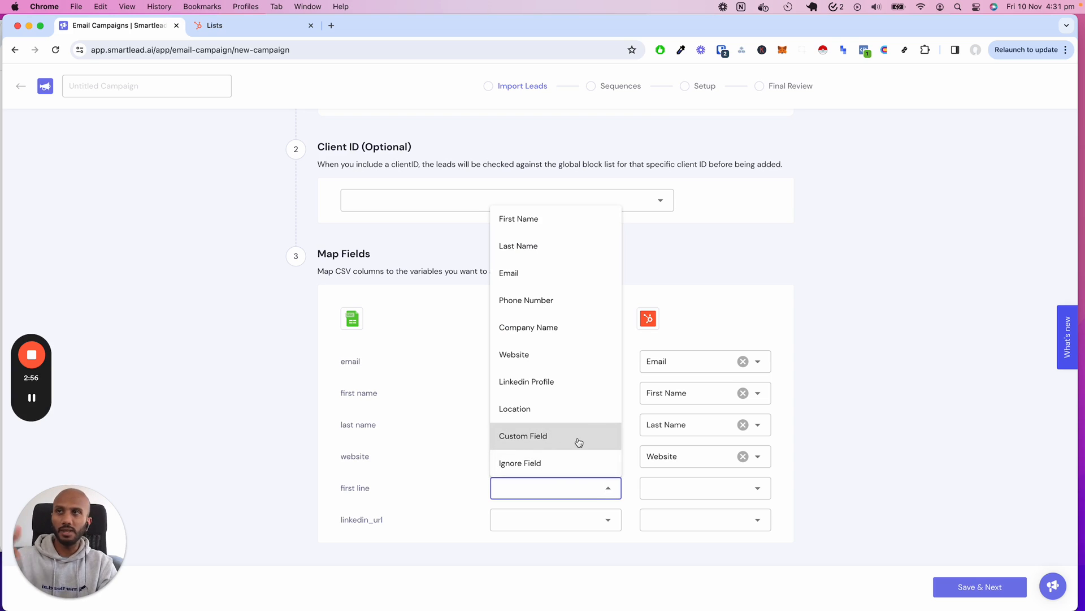
click(555, 435)
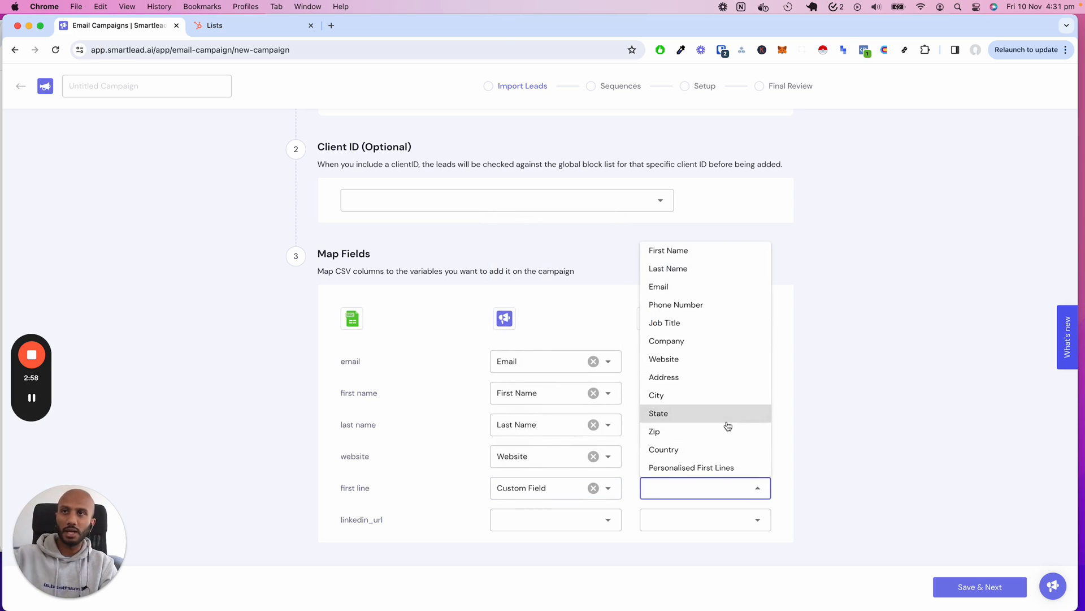
click(691, 467)
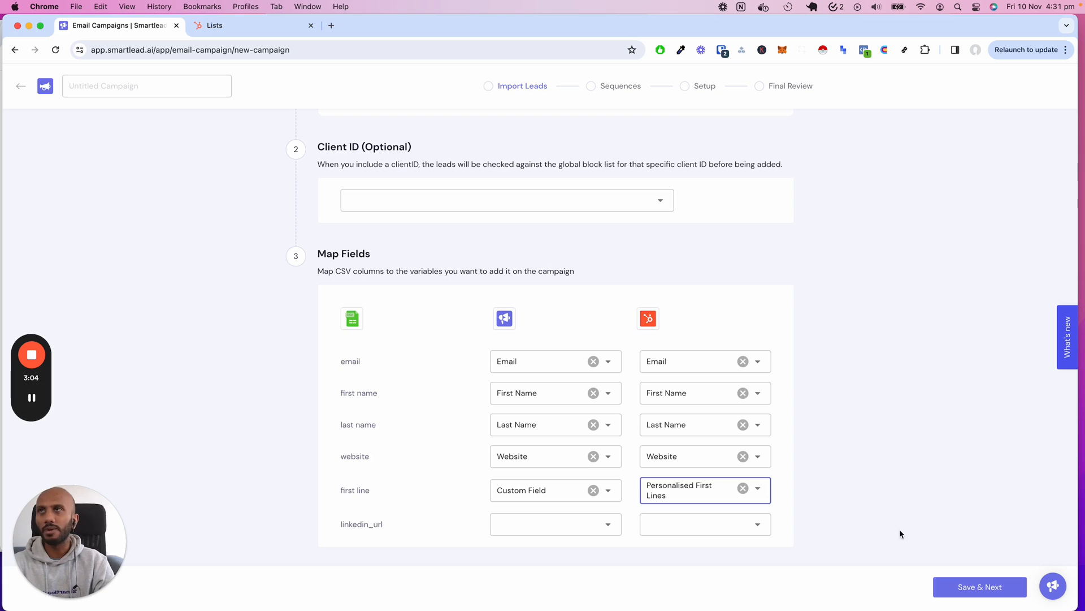
click(979, 586)
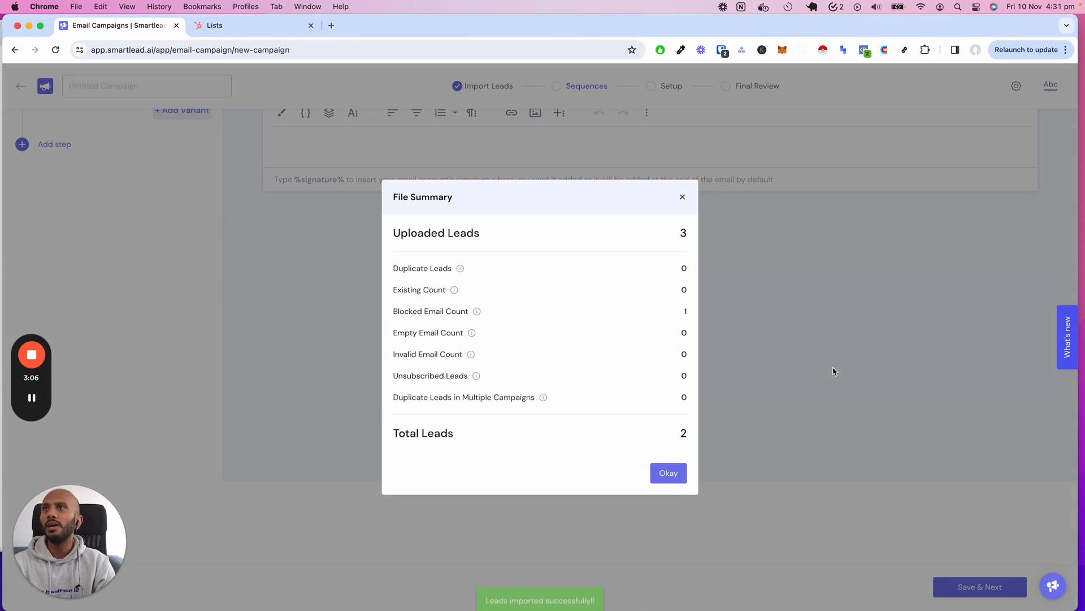
- Write the first email with subject 'Hi Hubspot Testing' and body 'Testing HS', then save
click(667, 472)
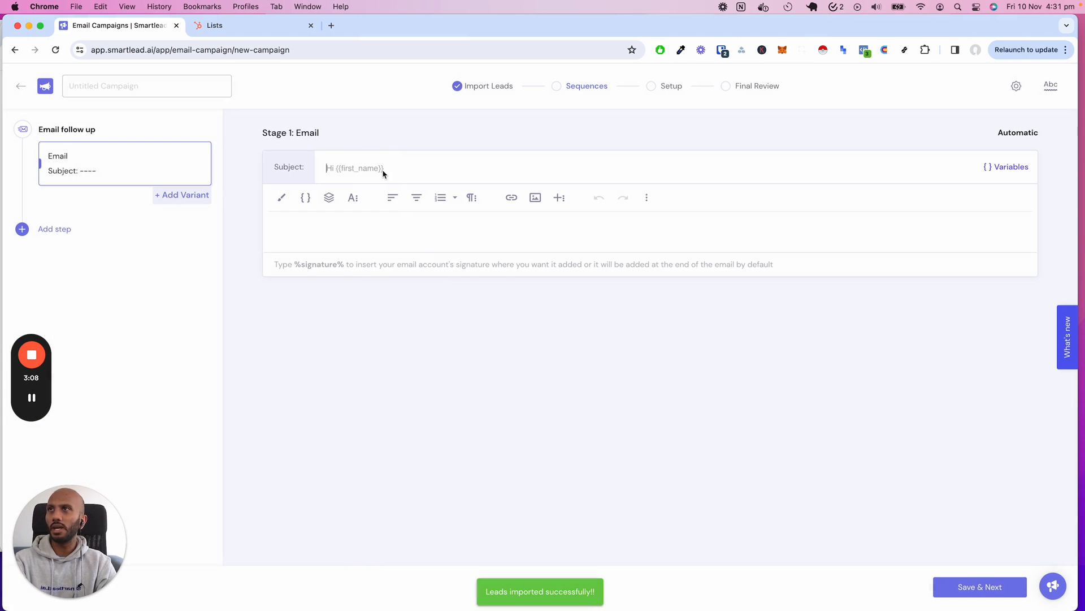
text(Hi Hubspoit)
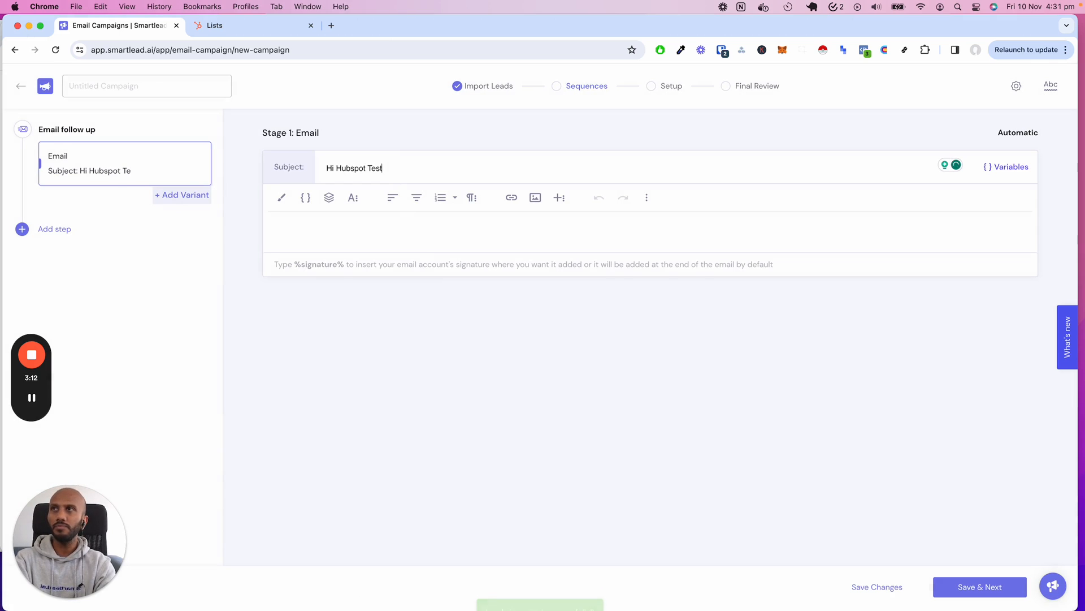
text(Test)
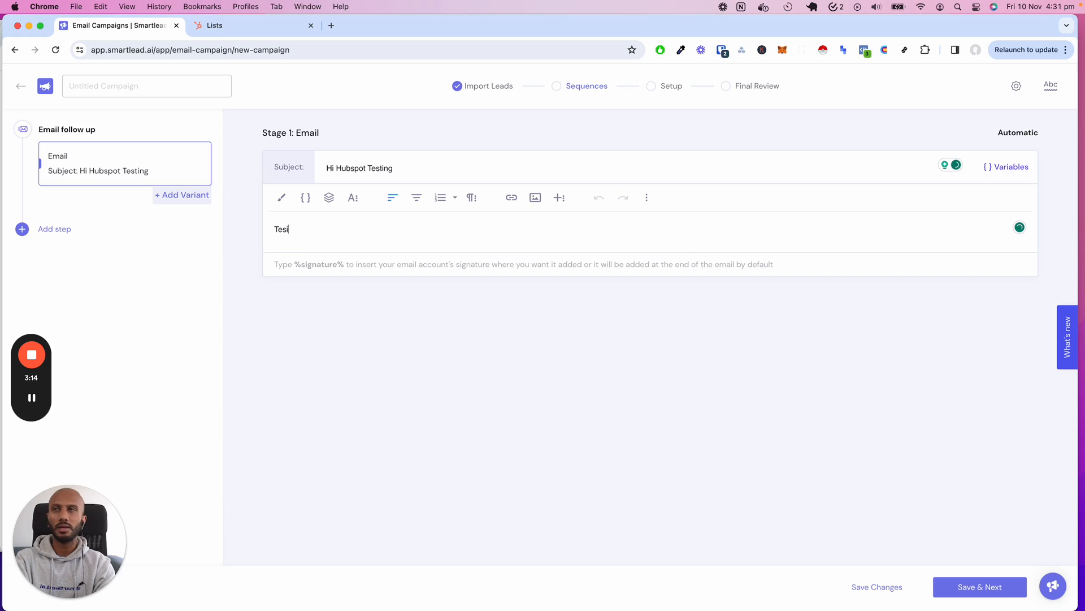
text(Testing HS for you)
click(147, 86)
text(HS Tester)
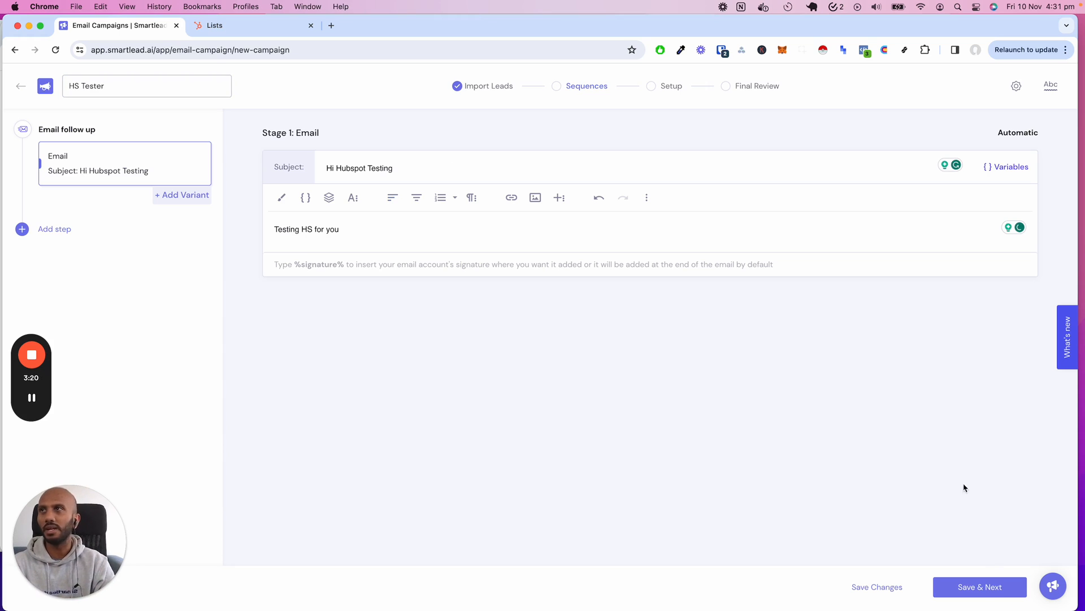
click(979, 586)
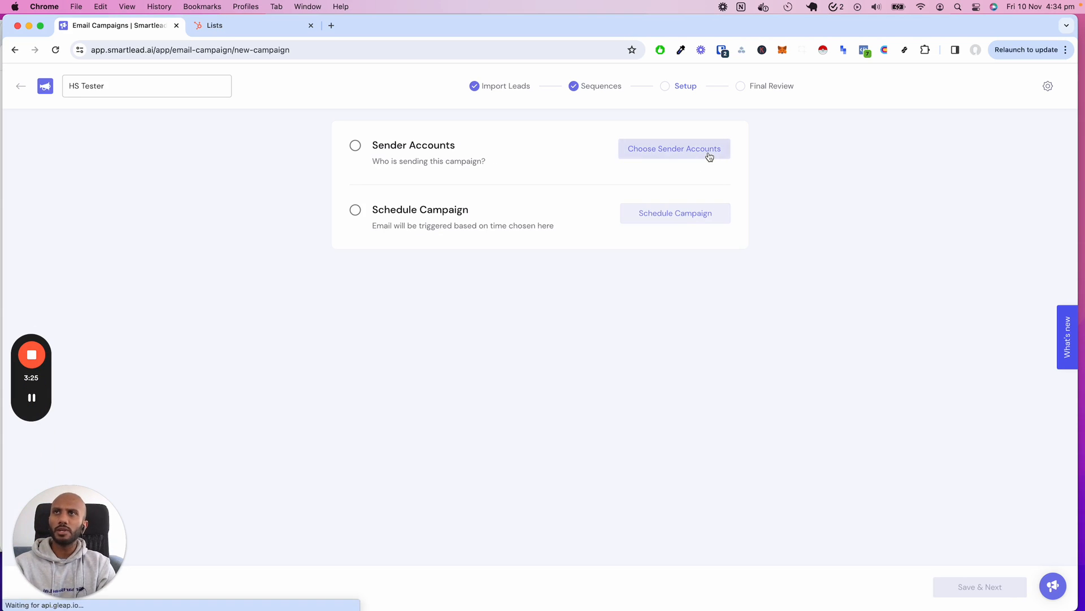
- Assign the 20 sender accounts and pick the Australia/Sydney time zone
click(673, 148)
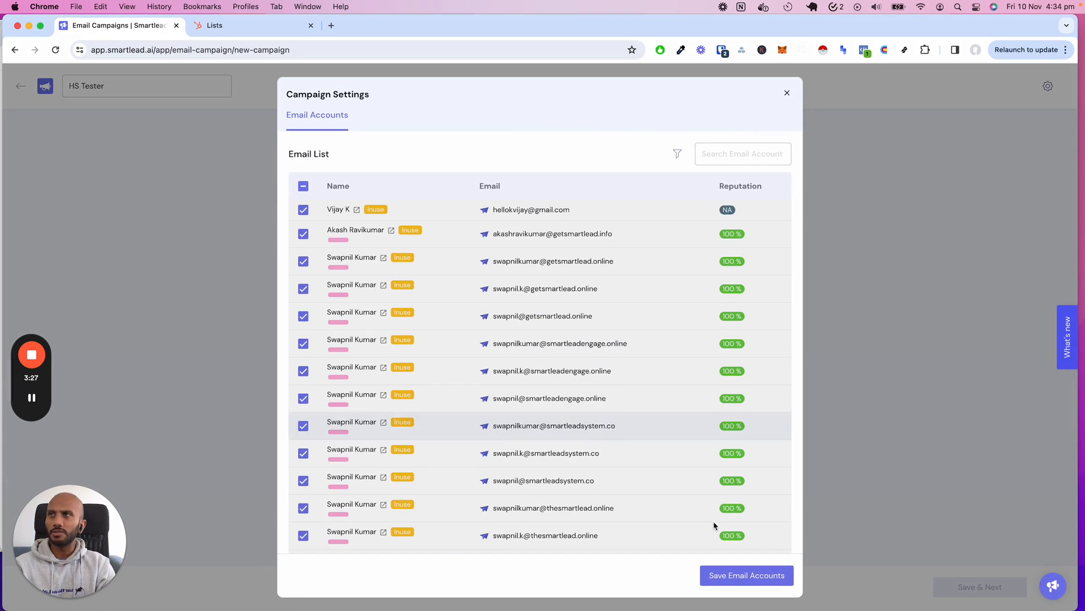
click(746, 576)
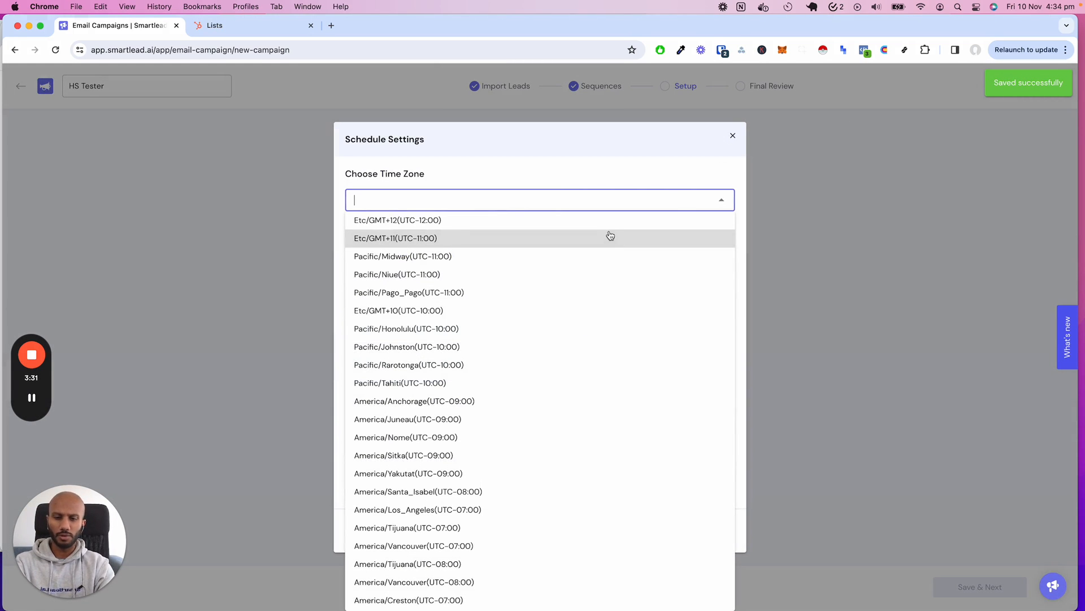
text(sy)
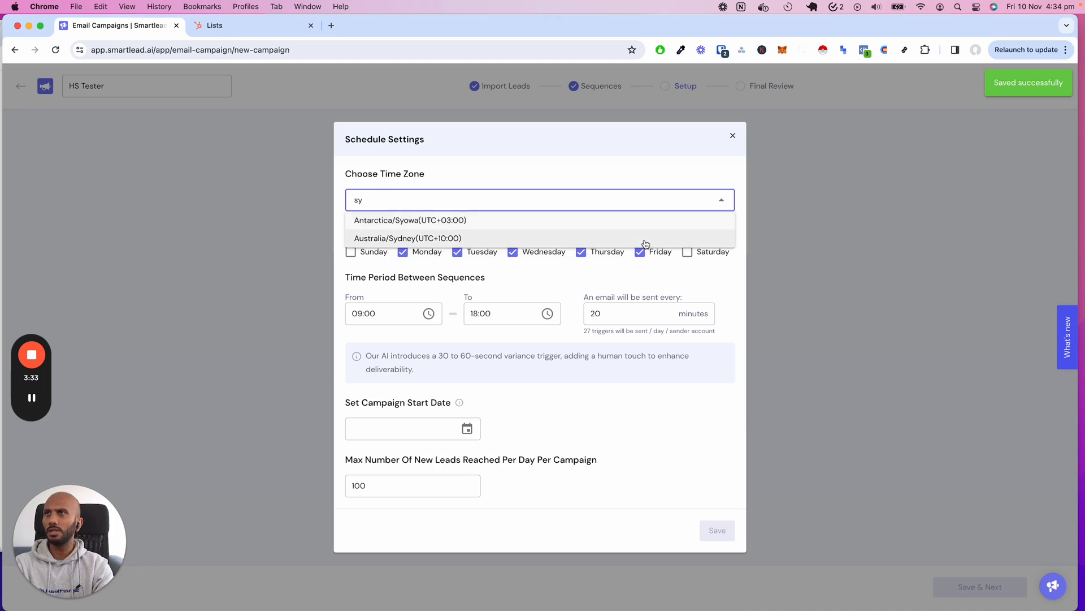
click(407, 238)
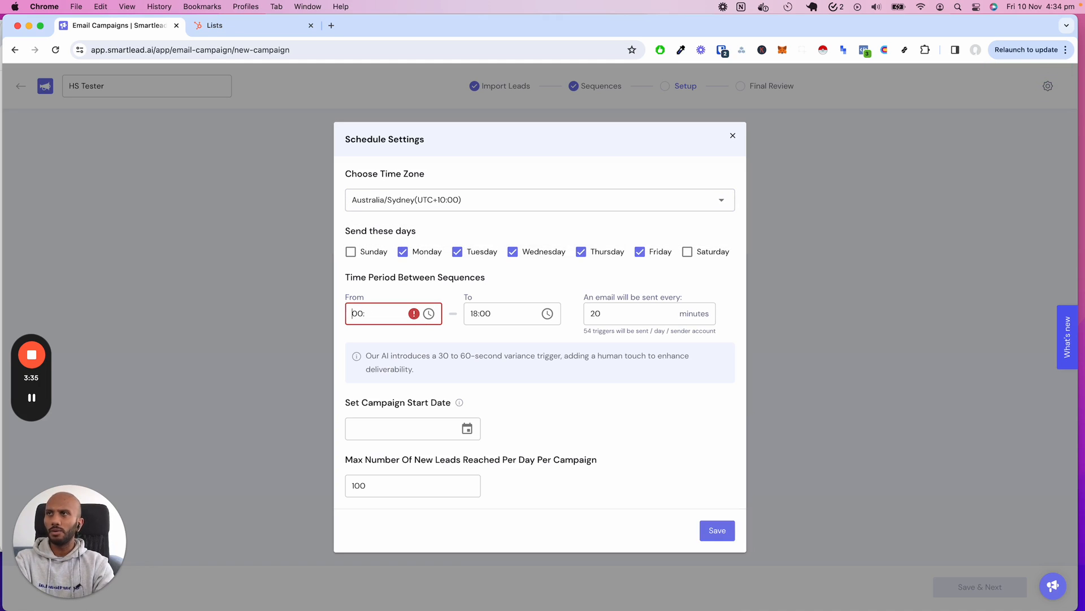
- Set sending from 16:36 with a 3-minute interval and save the schedule
text(16:00)
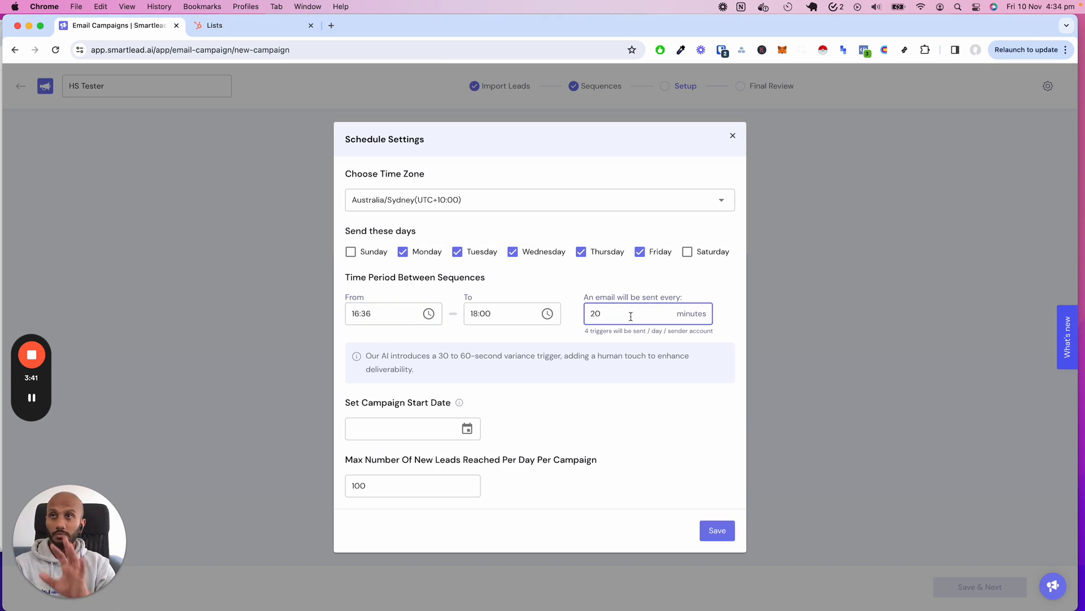
text(3)
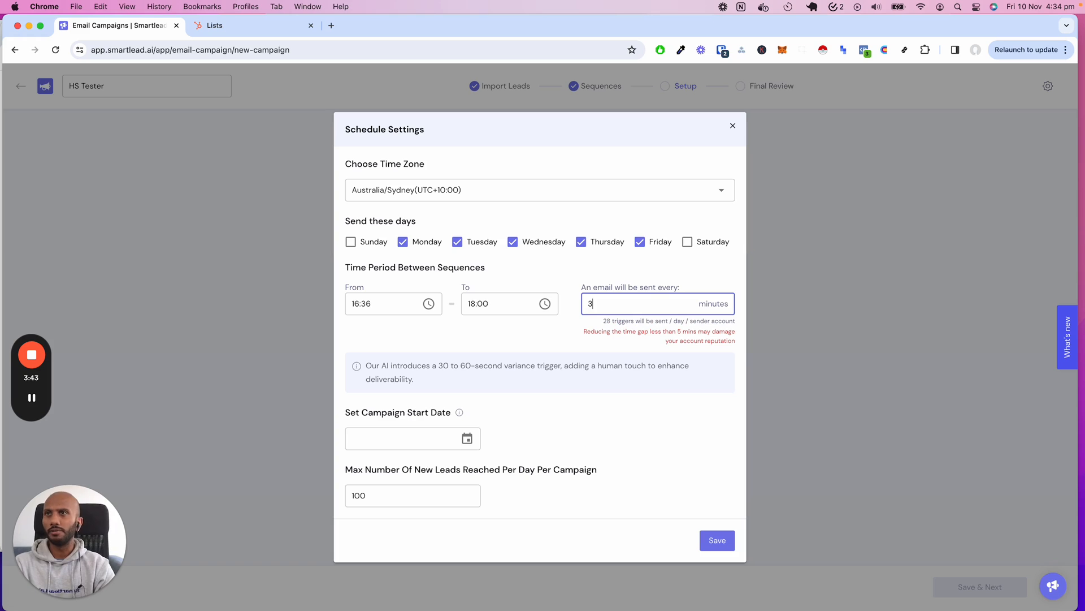
click(717, 540)
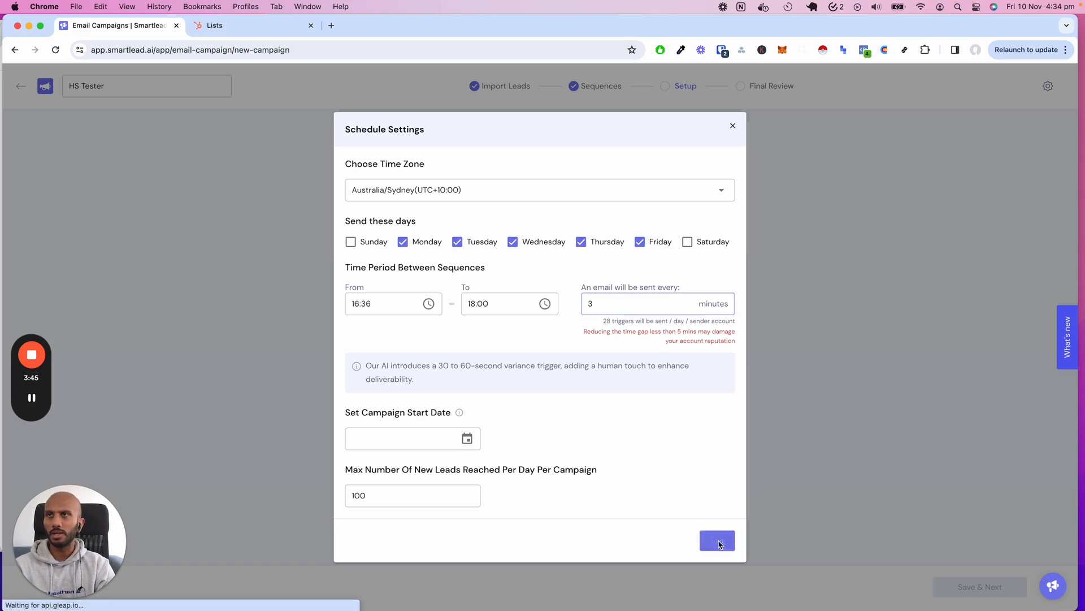
click(717, 540)
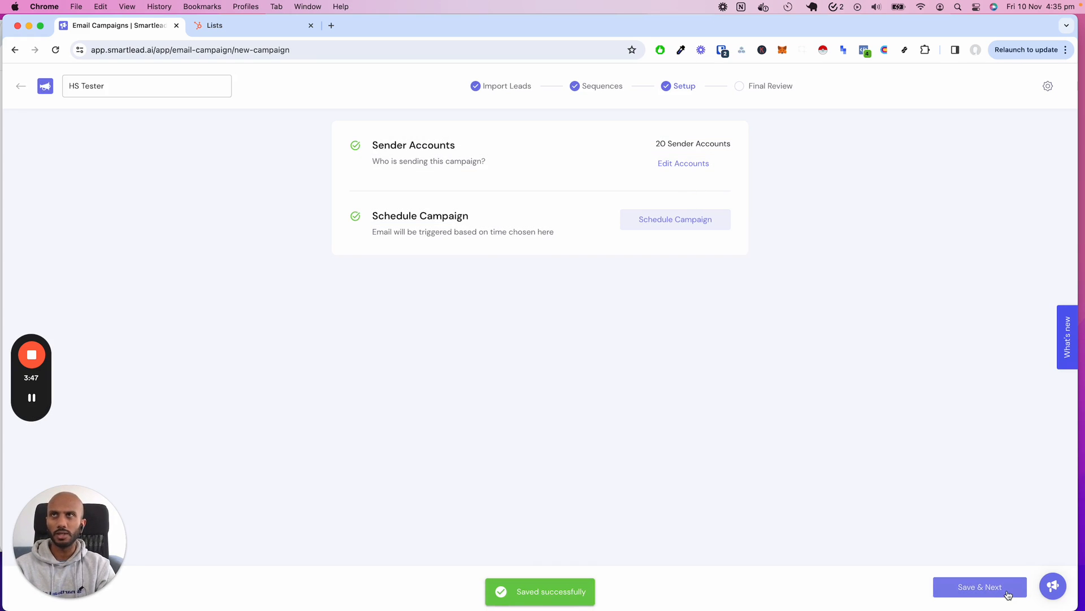
- Review the campaign's HubSpot settings tab on the final review page, then start HS Tester
click(978, 586)
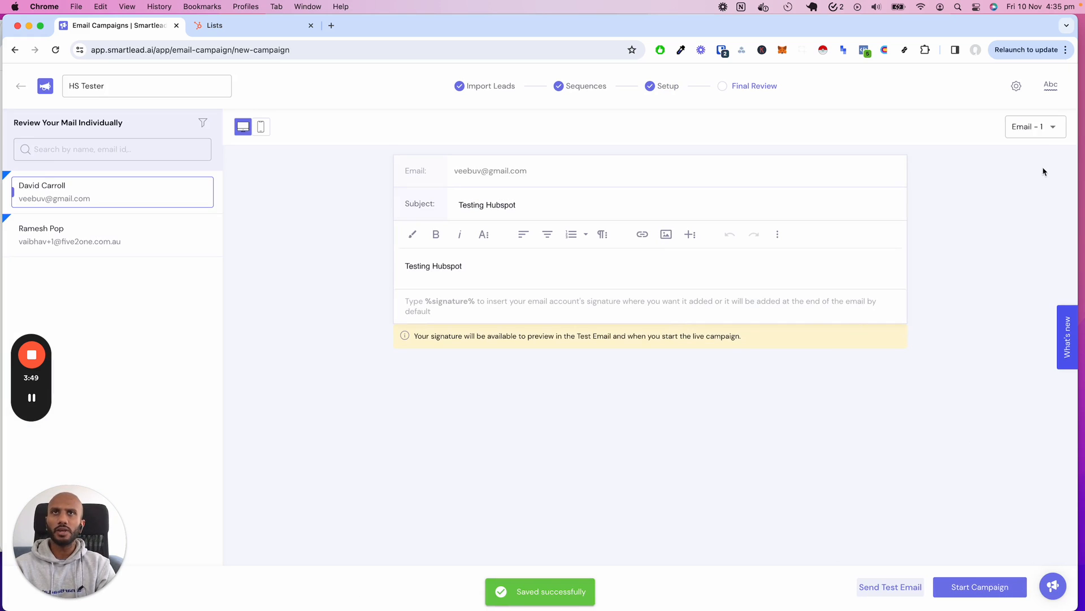
click(1015, 85)
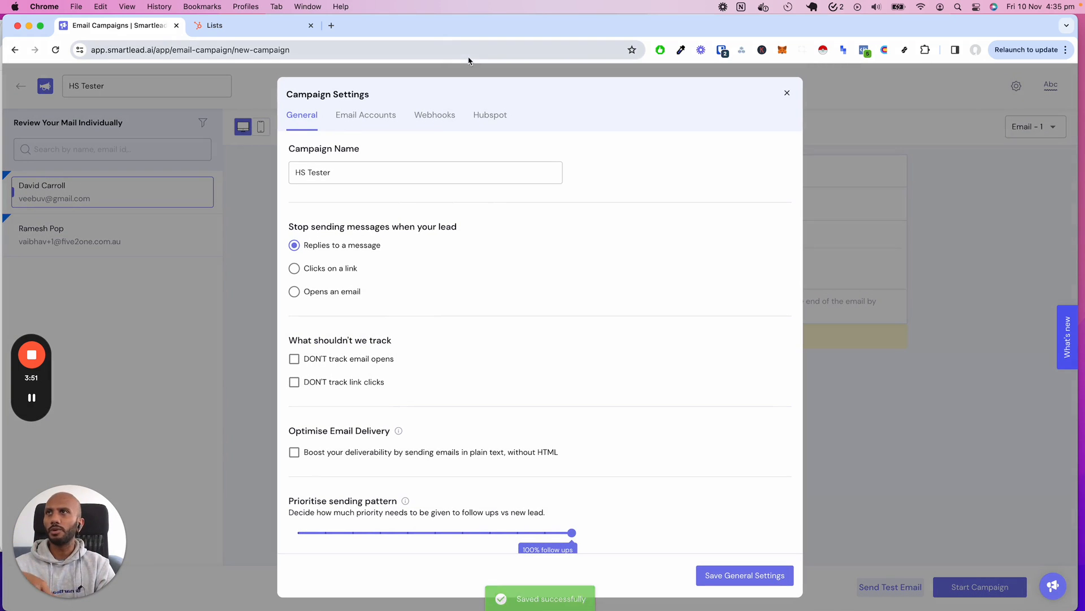
click(490, 114)
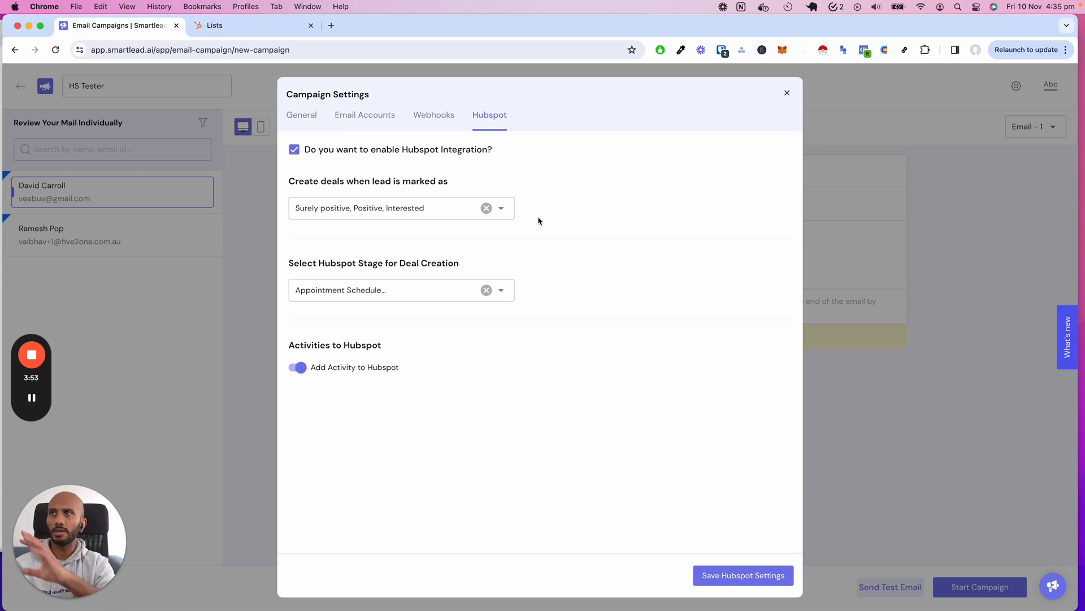
mouse_move(318, 145)
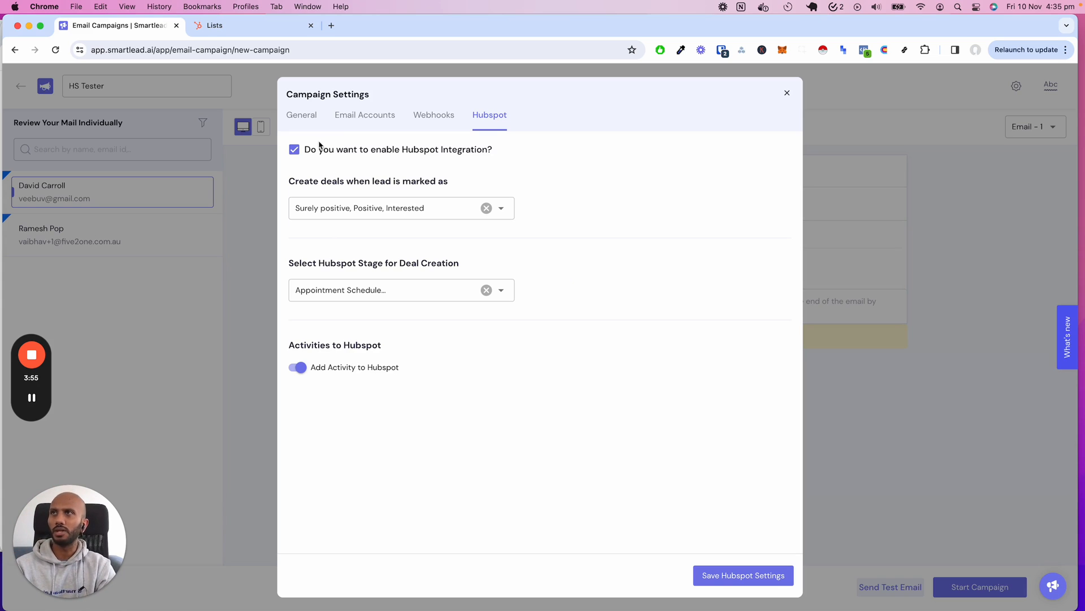
mouse_move(746, 120)
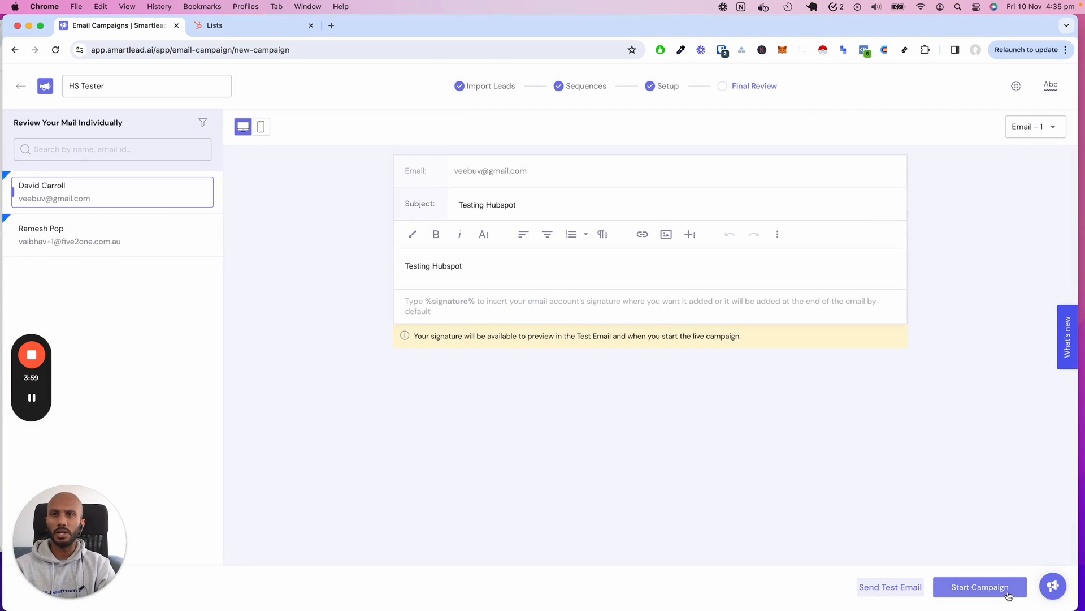
click(980, 586)
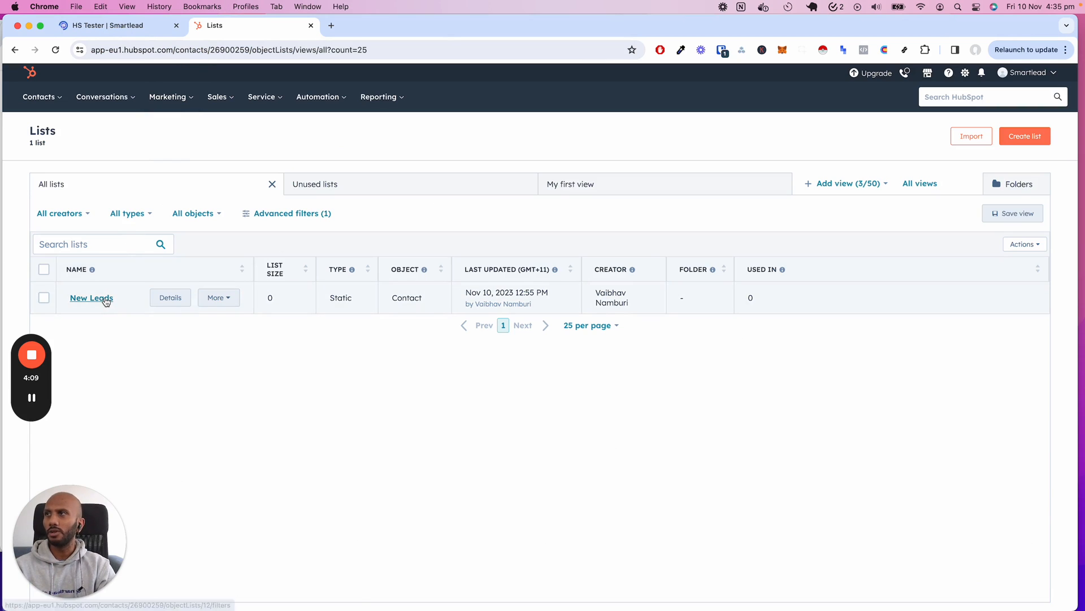
click(91, 298)
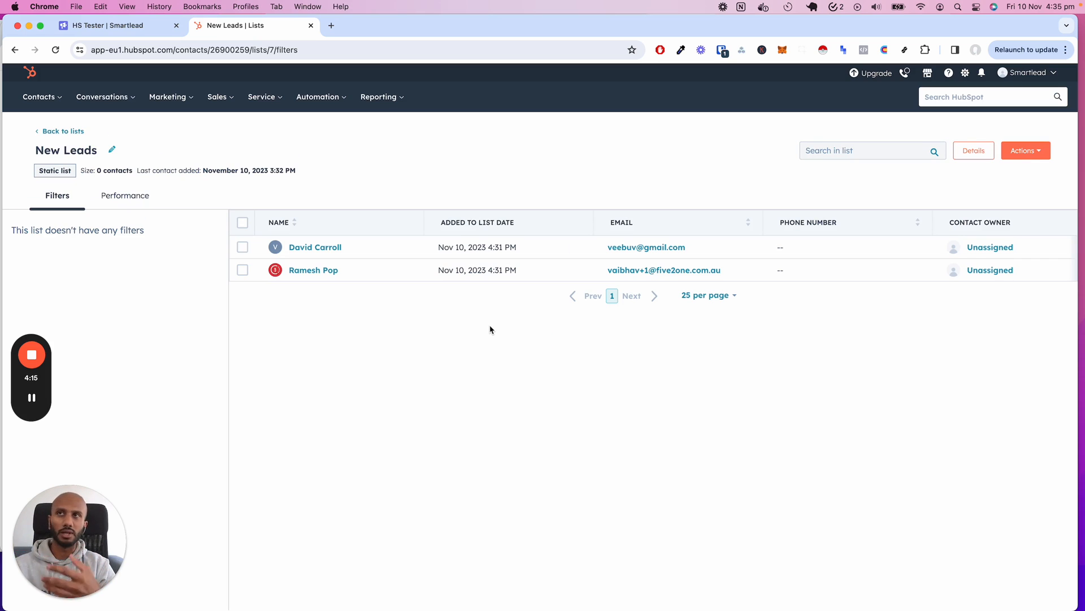
mouse_move(463, 324)
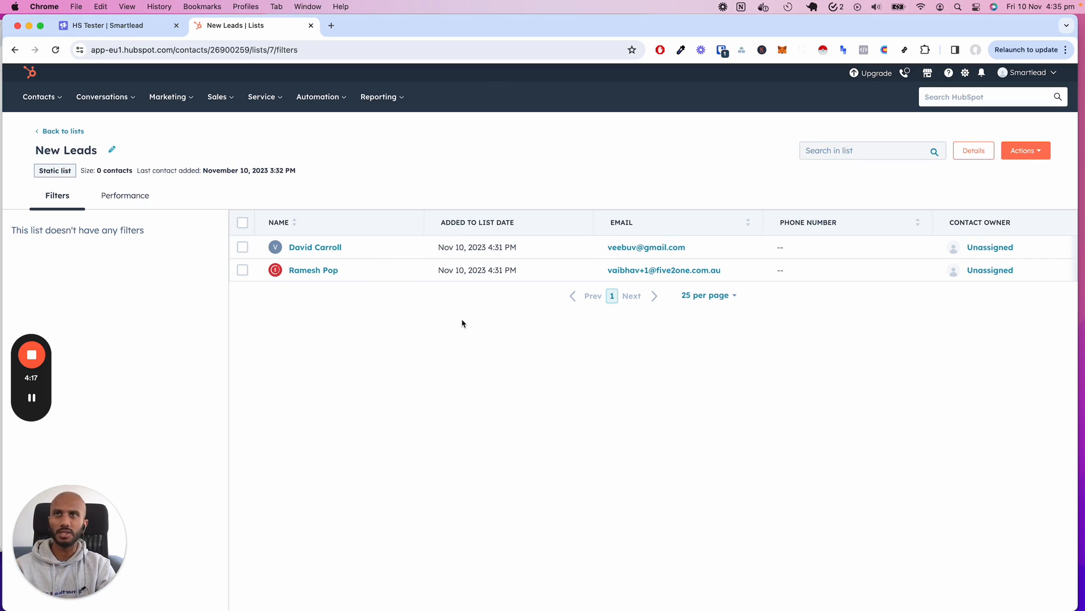
mouse_move(315, 247)
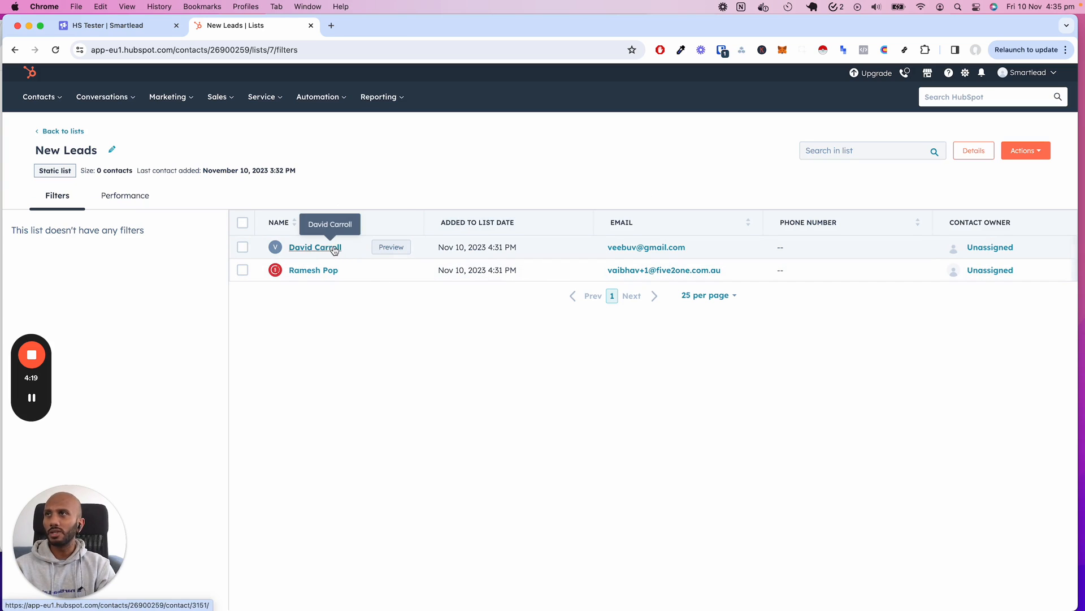
click(315, 247)
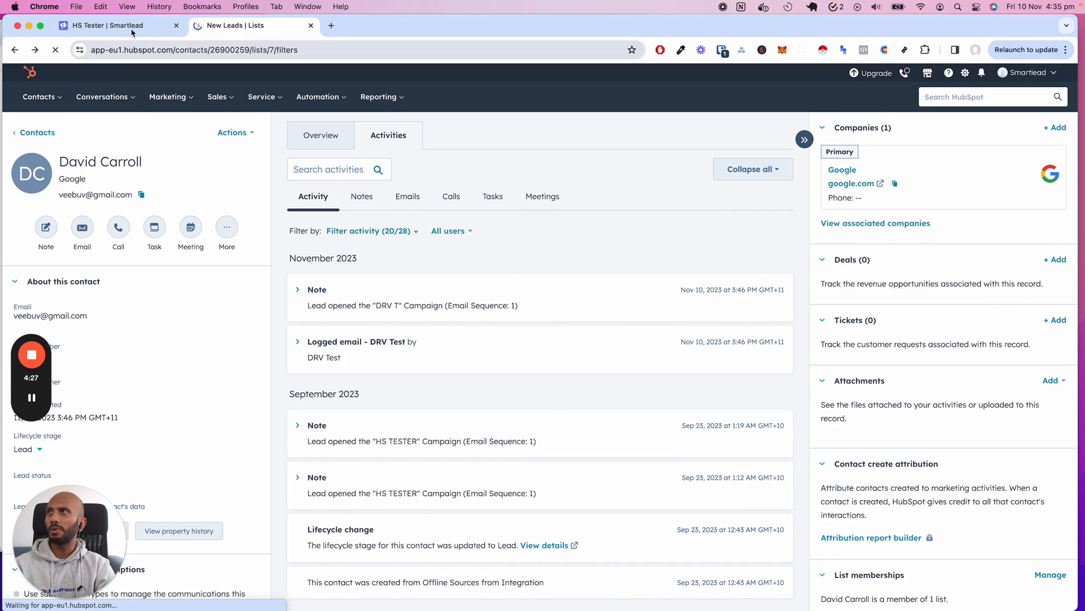
click(118, 25)
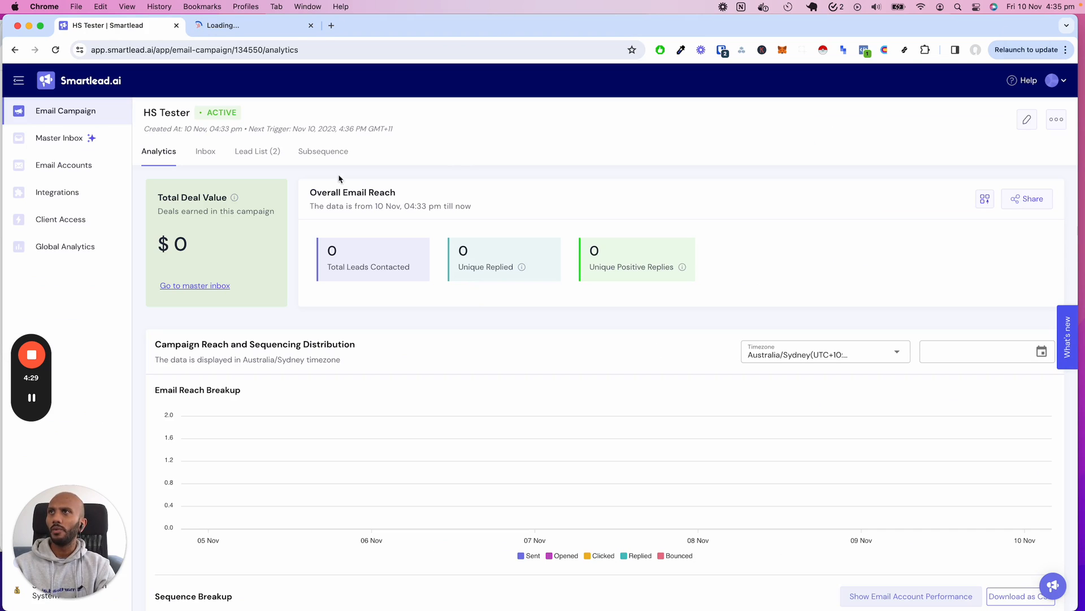
click(323, 151)
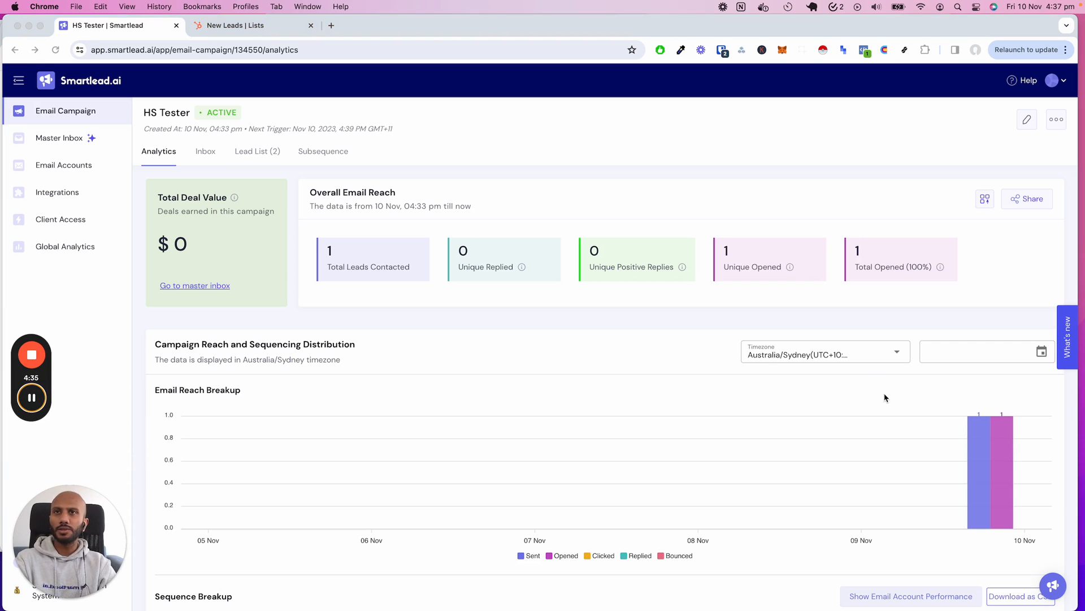
click(252, 26)
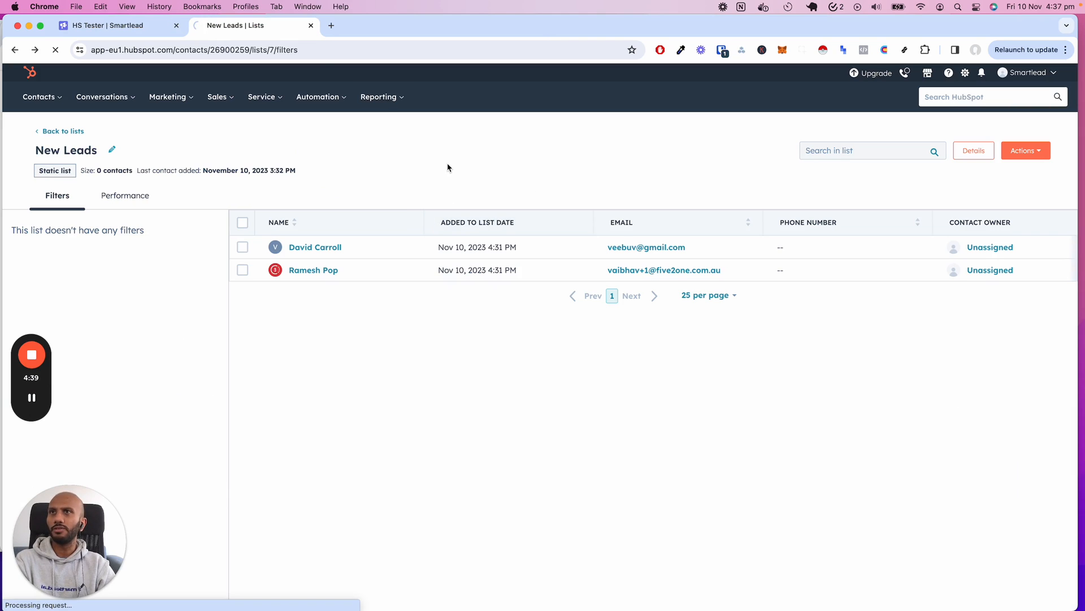
click(117, 25)
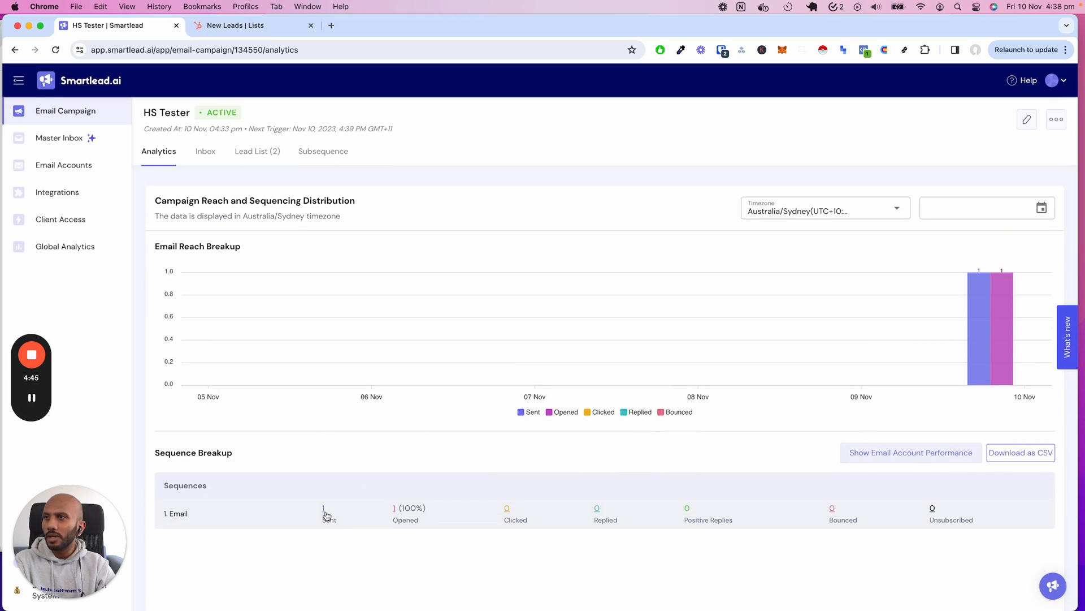
click(395, 511)
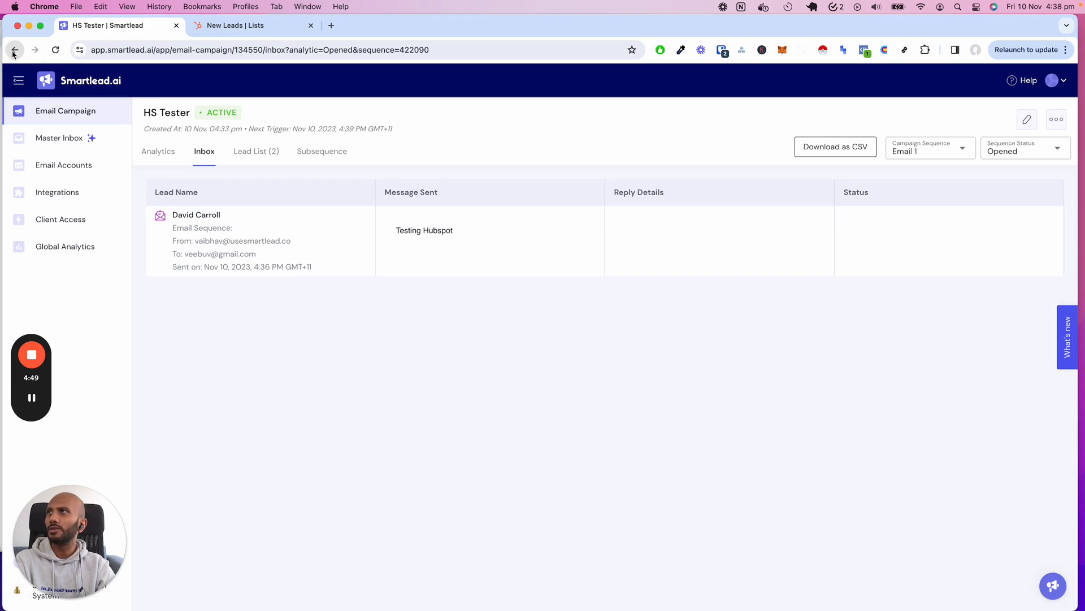
click(253, 25)
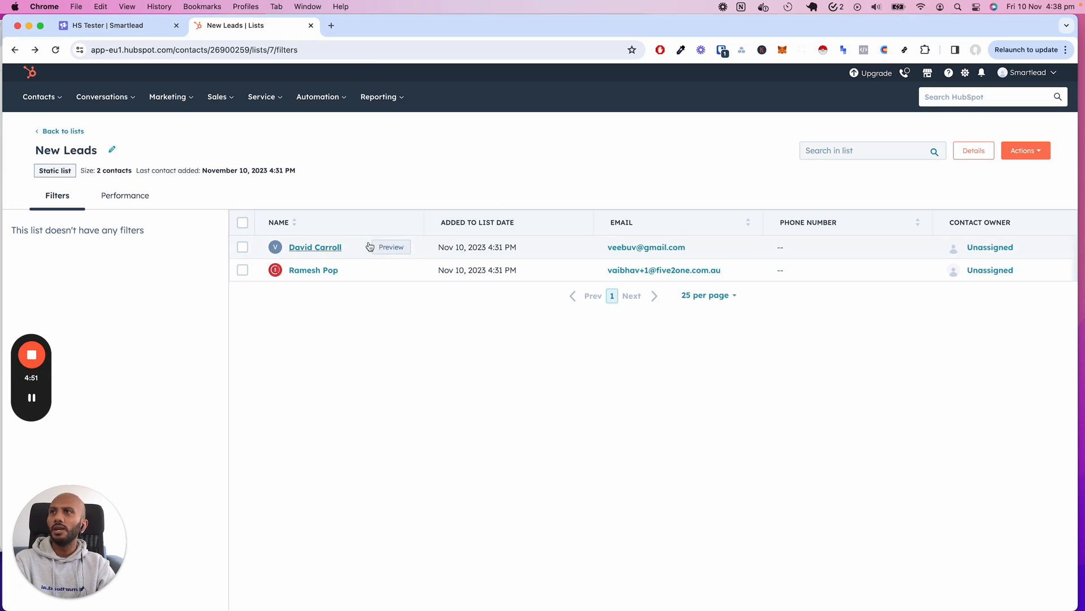
click(314, 247)
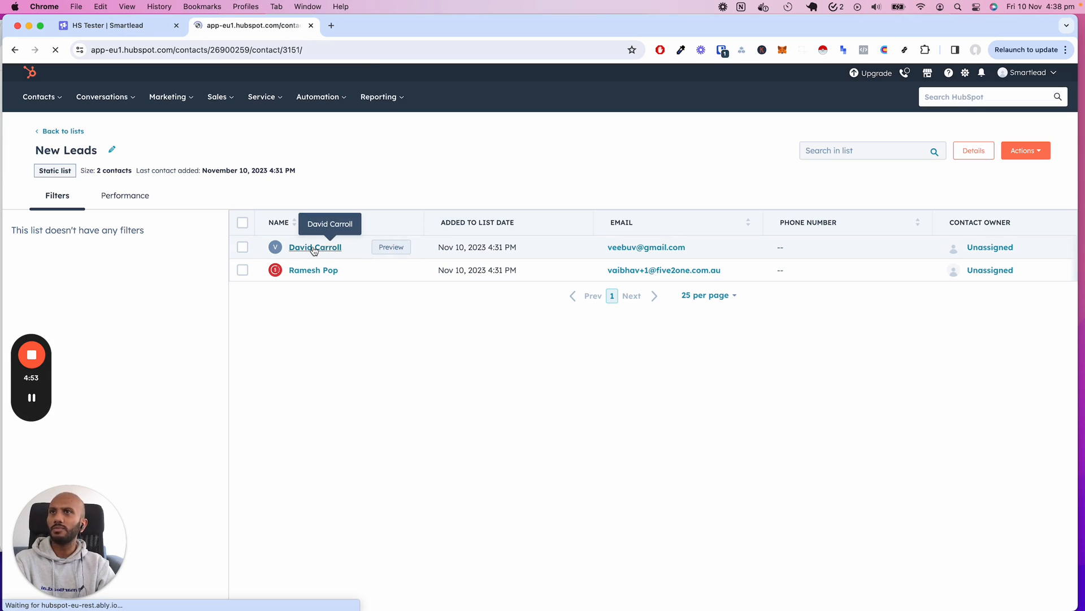
click(315, 247)
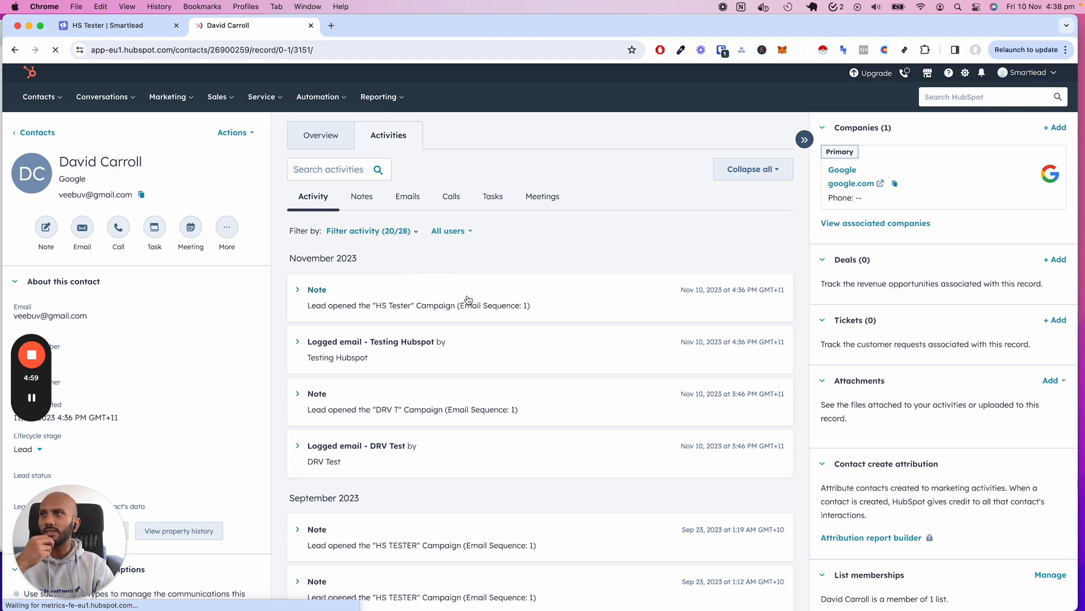
click(407, 196)
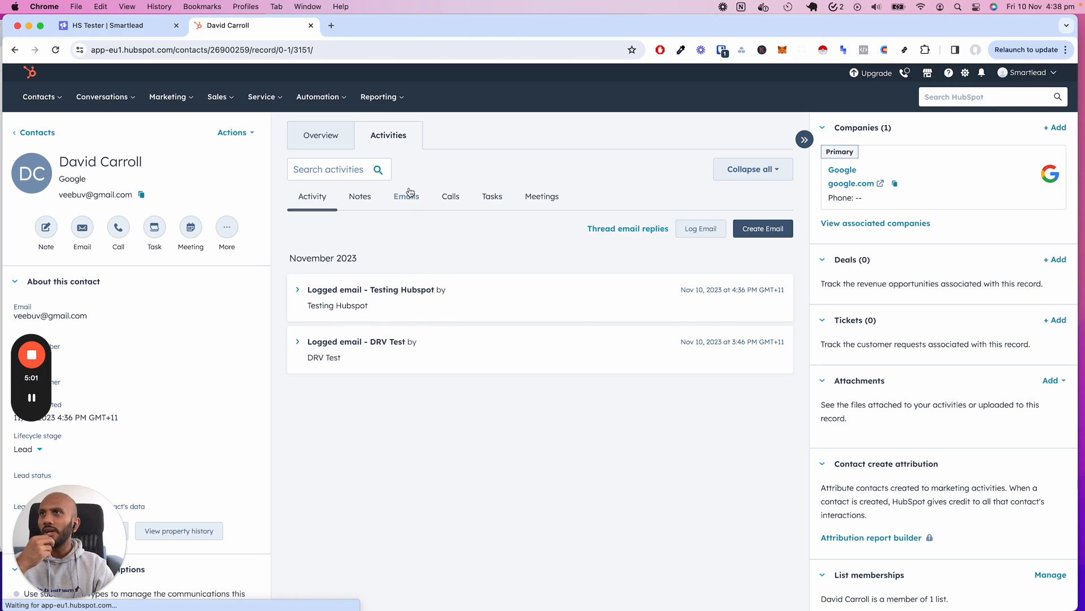
click(407, 196)
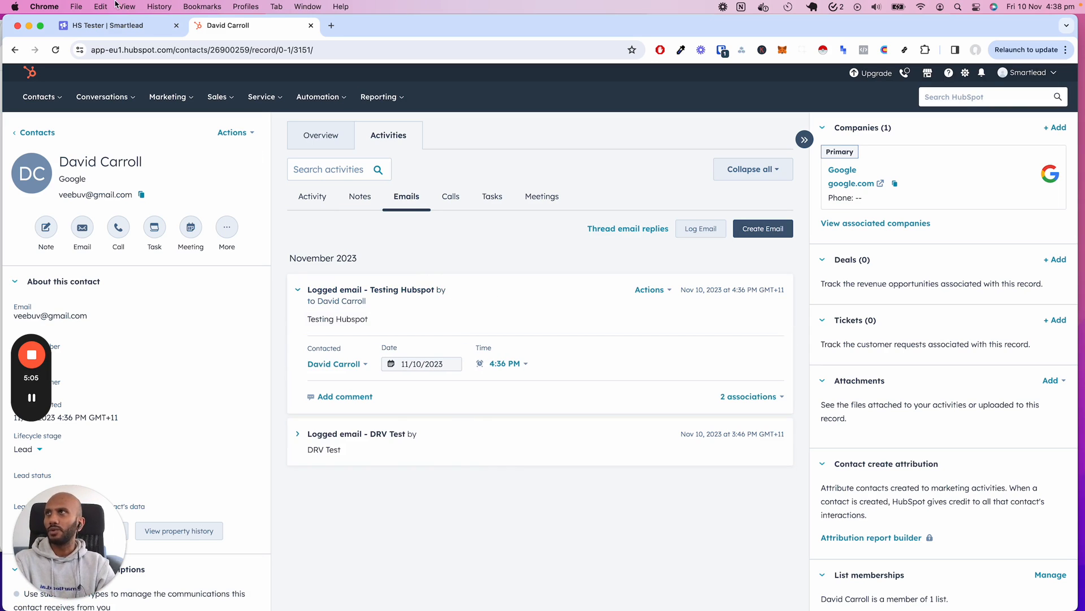
click(118, 26)
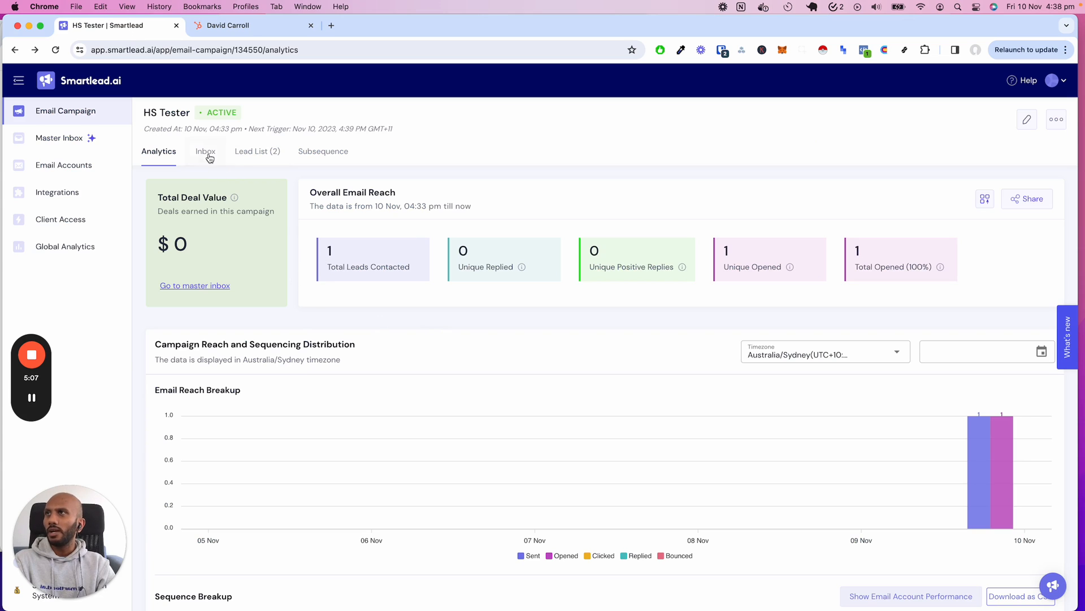
- Check HS Tester's Inbox, then confirm analytics show one unique reply
click(204, 151)
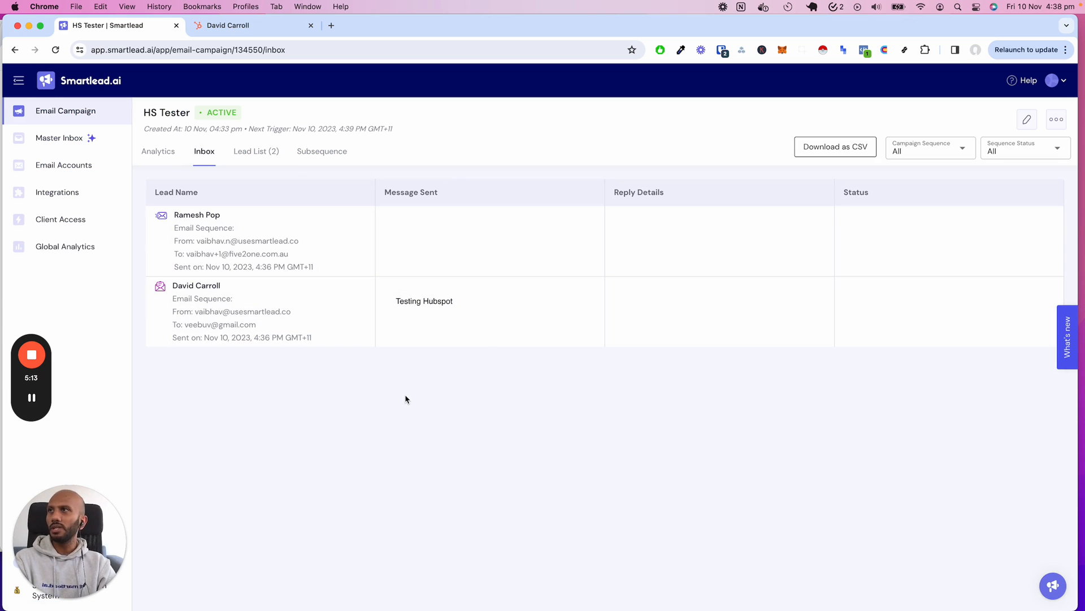
click(158, 151)
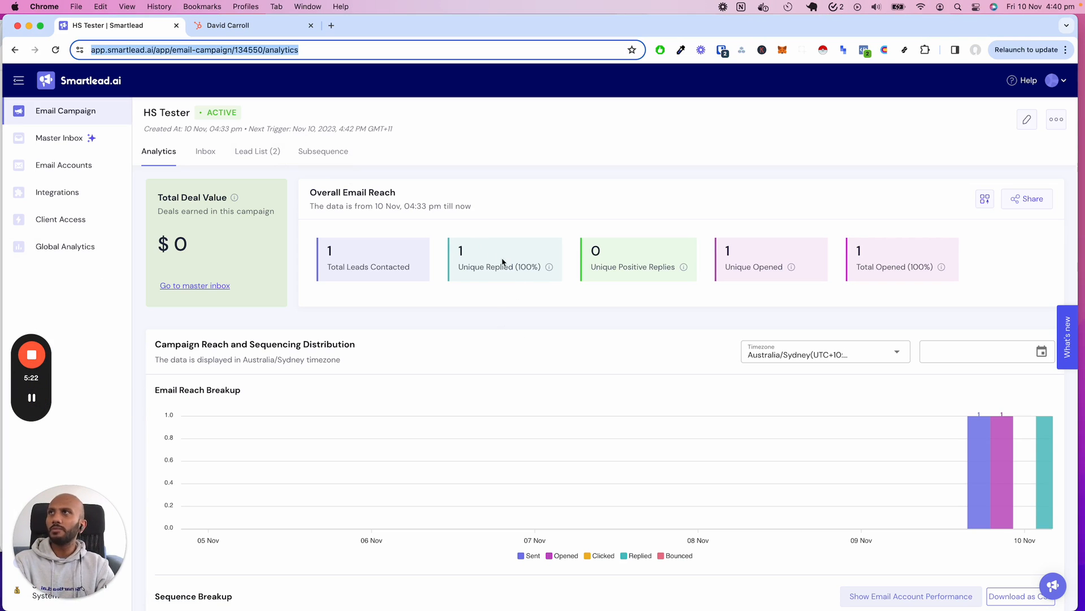
click(229, 25)
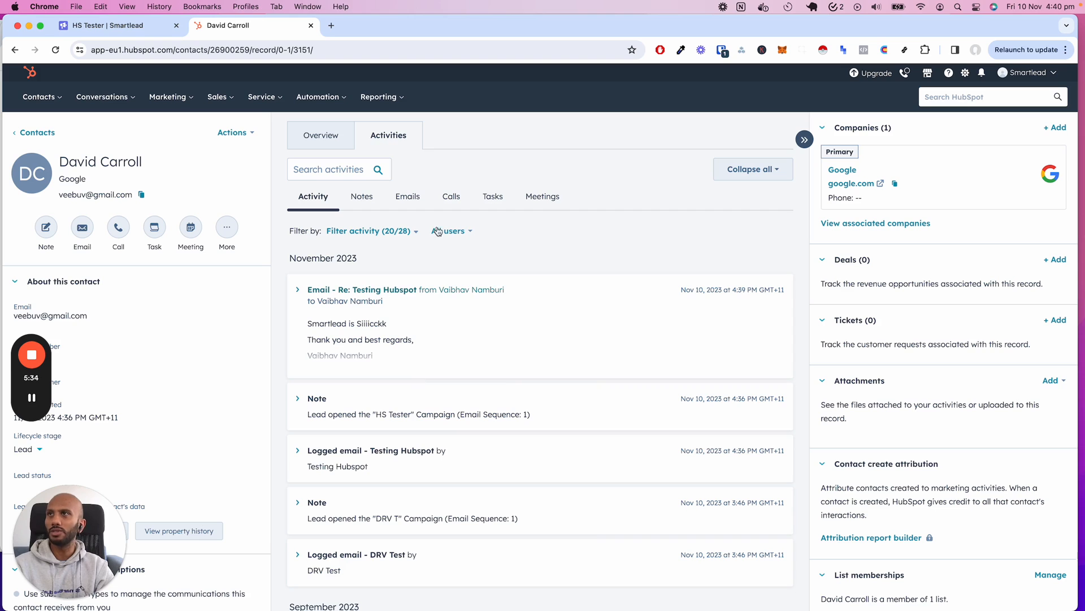
click(406, 197)
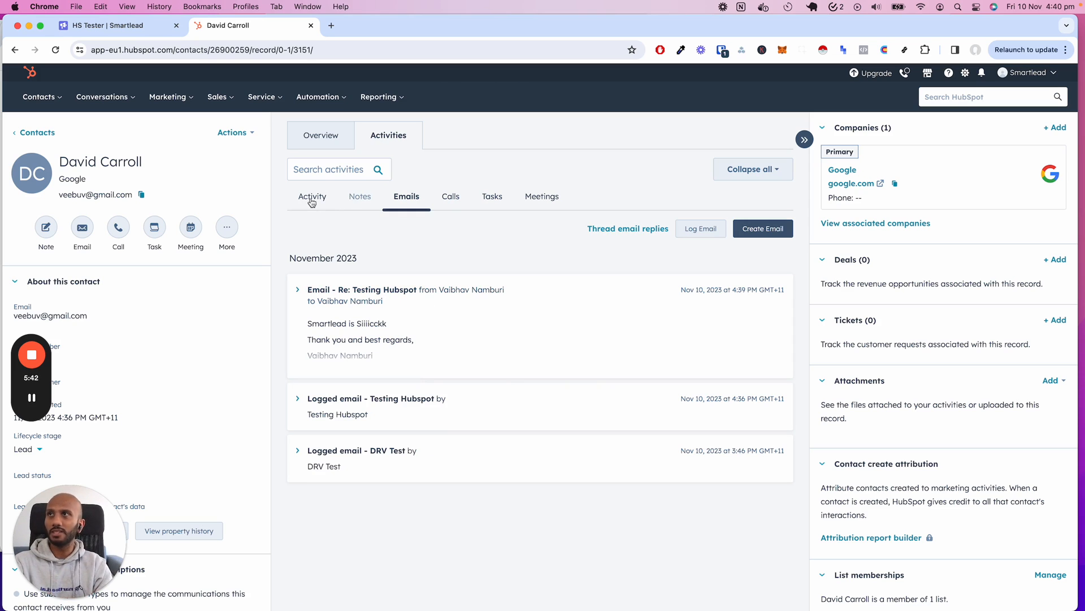
click(360, 197)
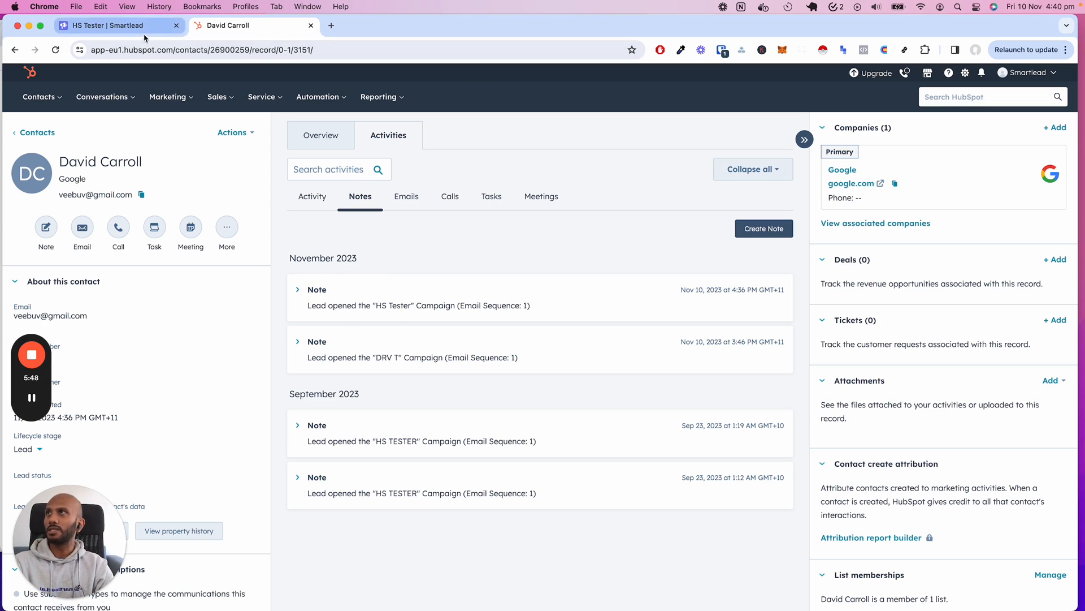
click(117, 25)
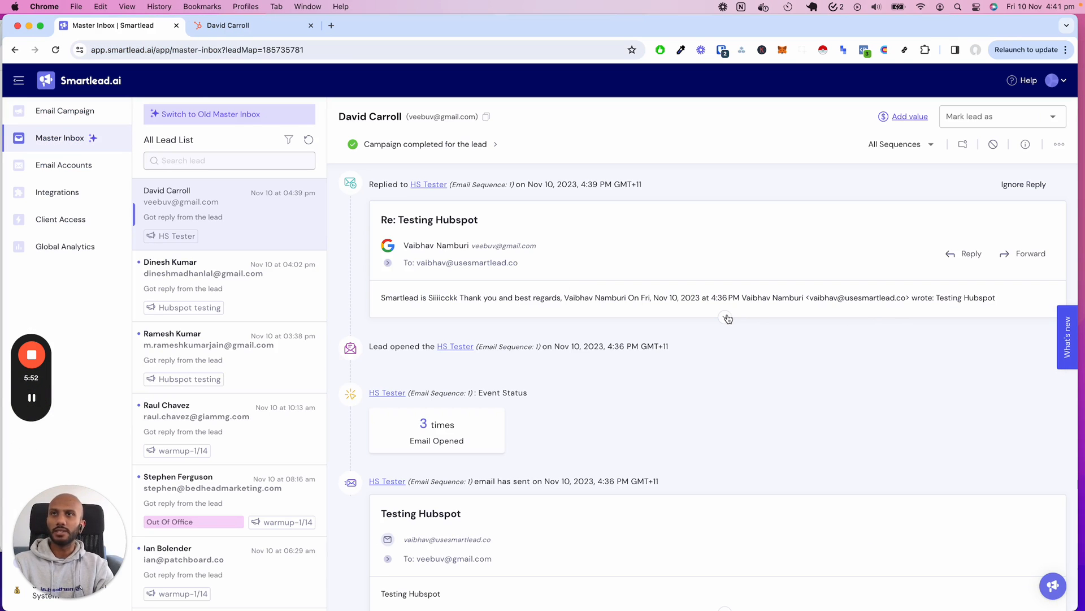
click(1002, 117)
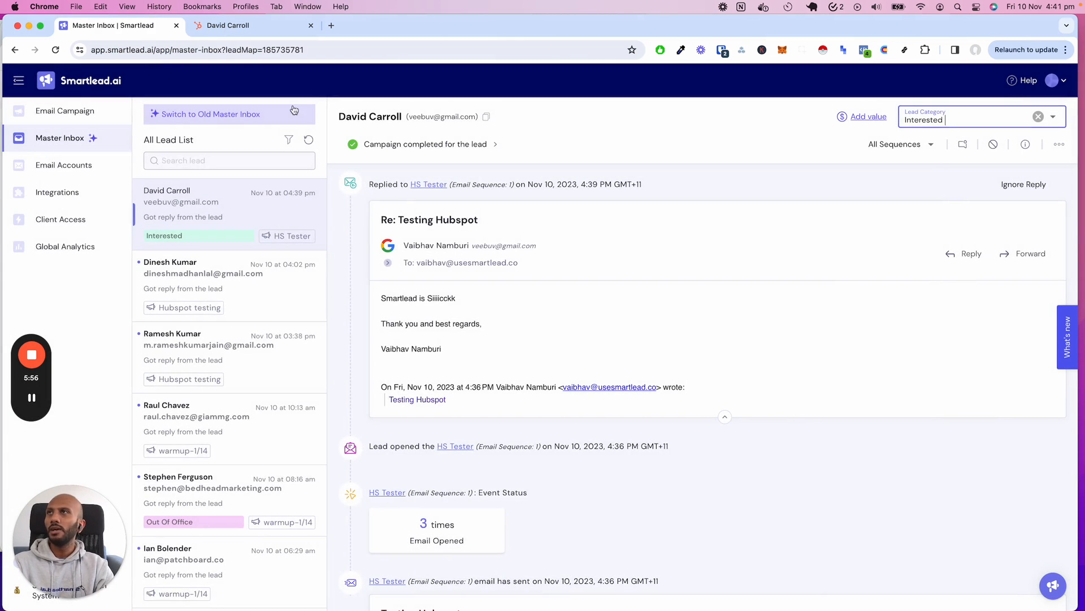
click(228, 26)
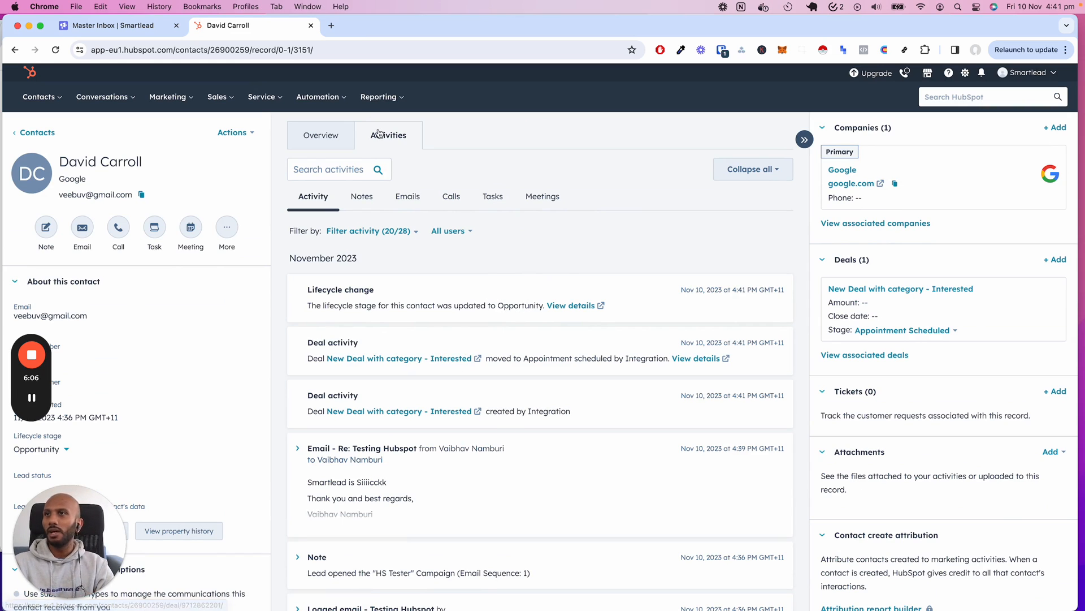
click(360, 197)
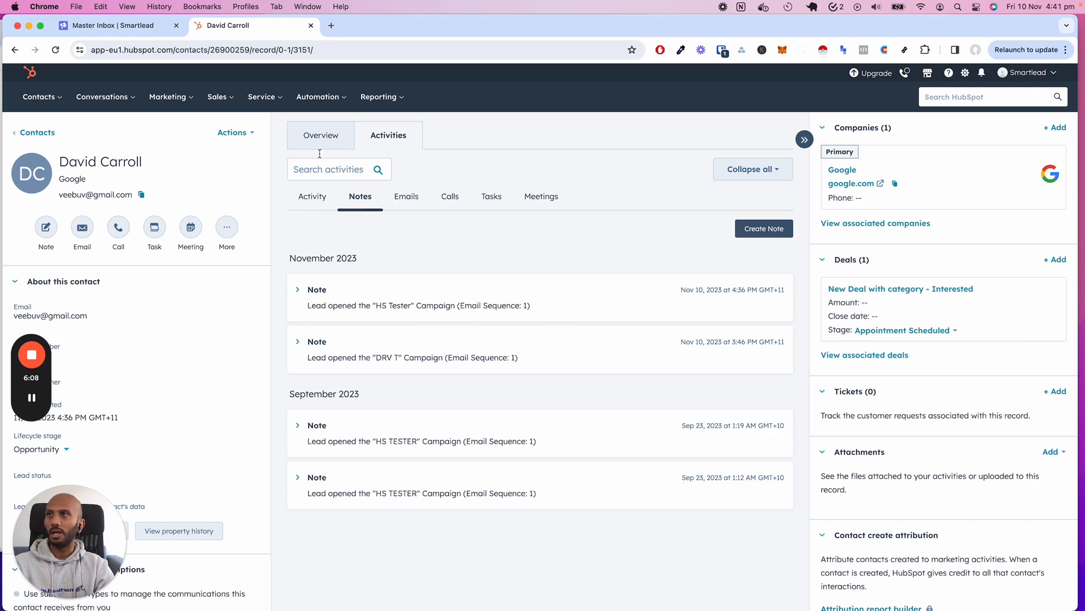
click(312, 196)
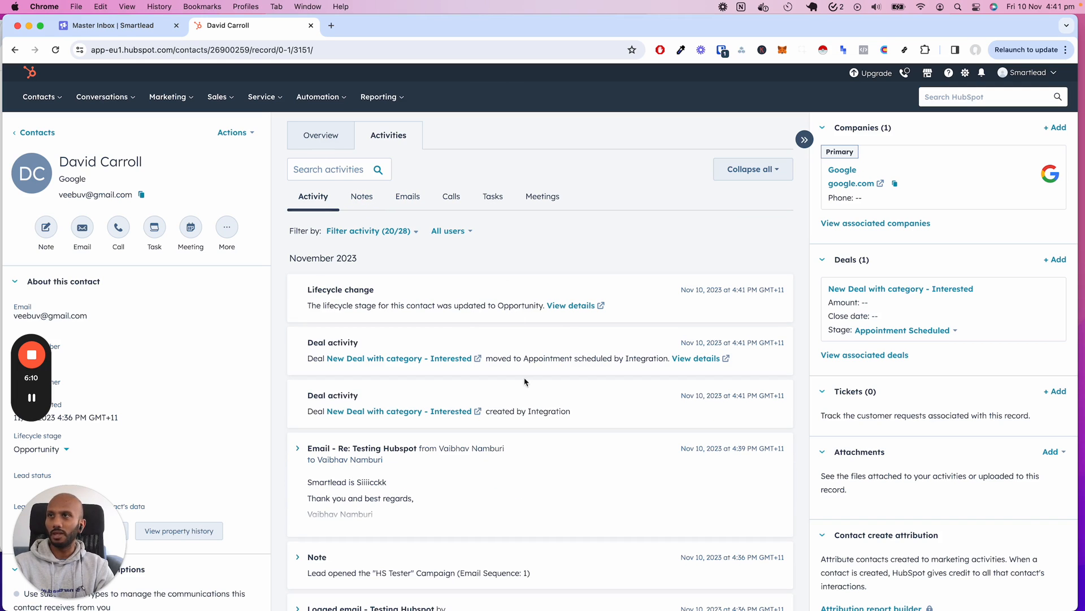